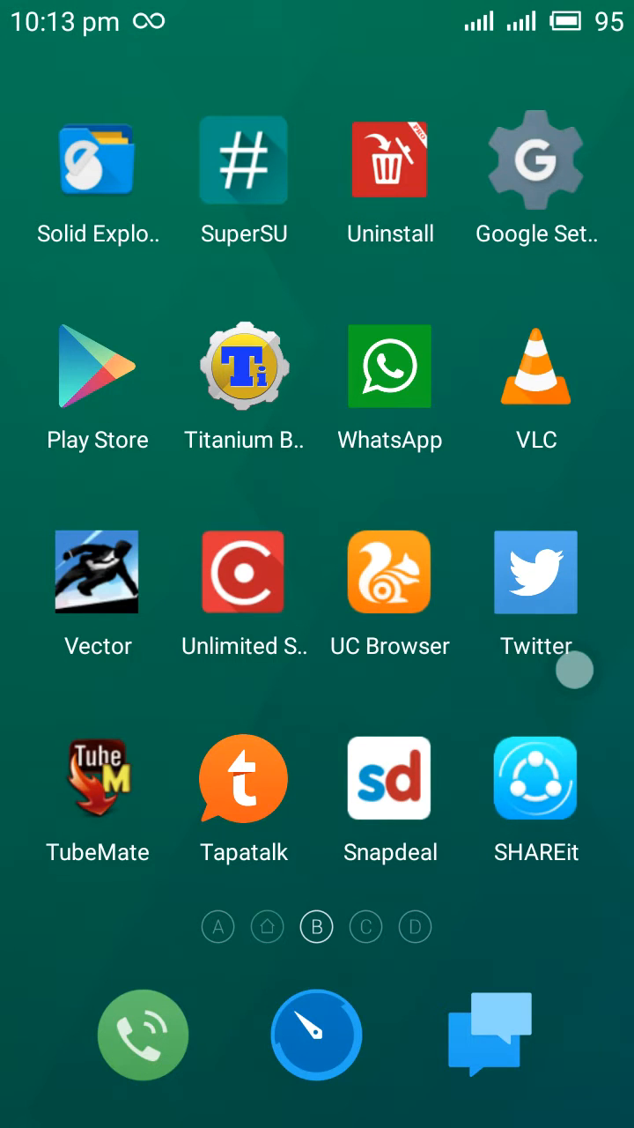
Step: Swipe left through two launcher home screen pages
scroll(left, 3)
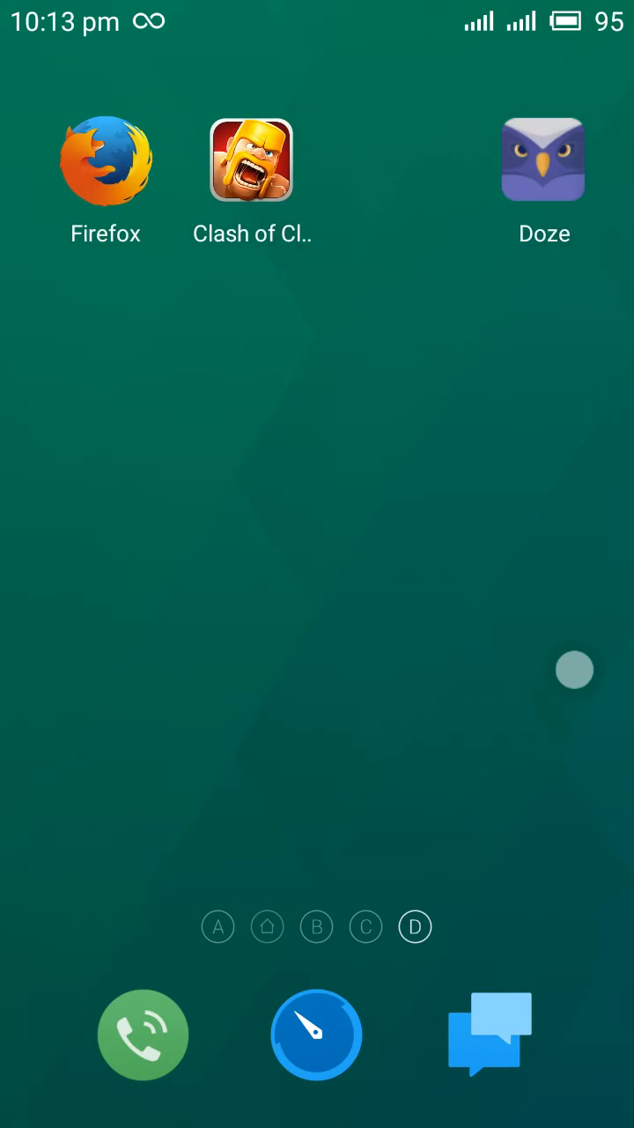
scroll(left, 3)
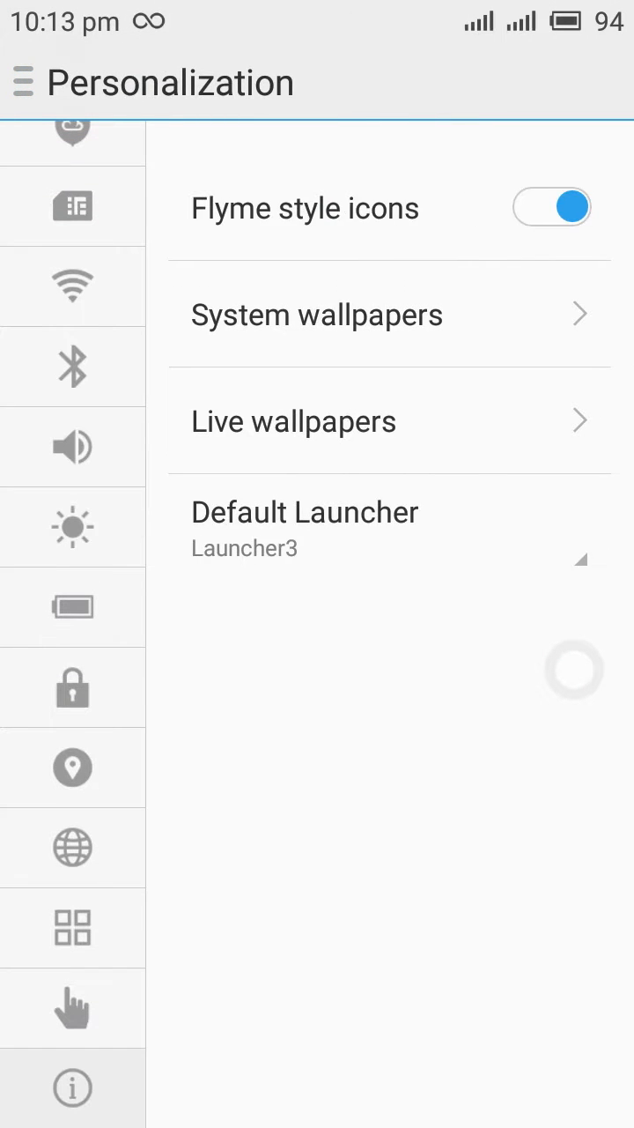
click(72, 1086)
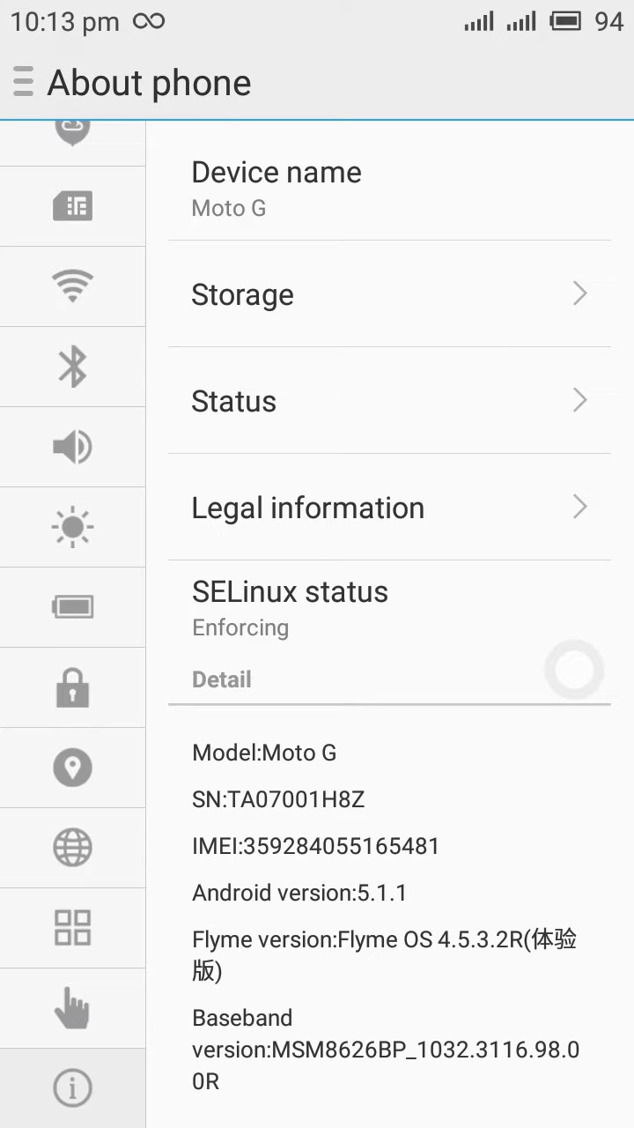
click(21, 81)
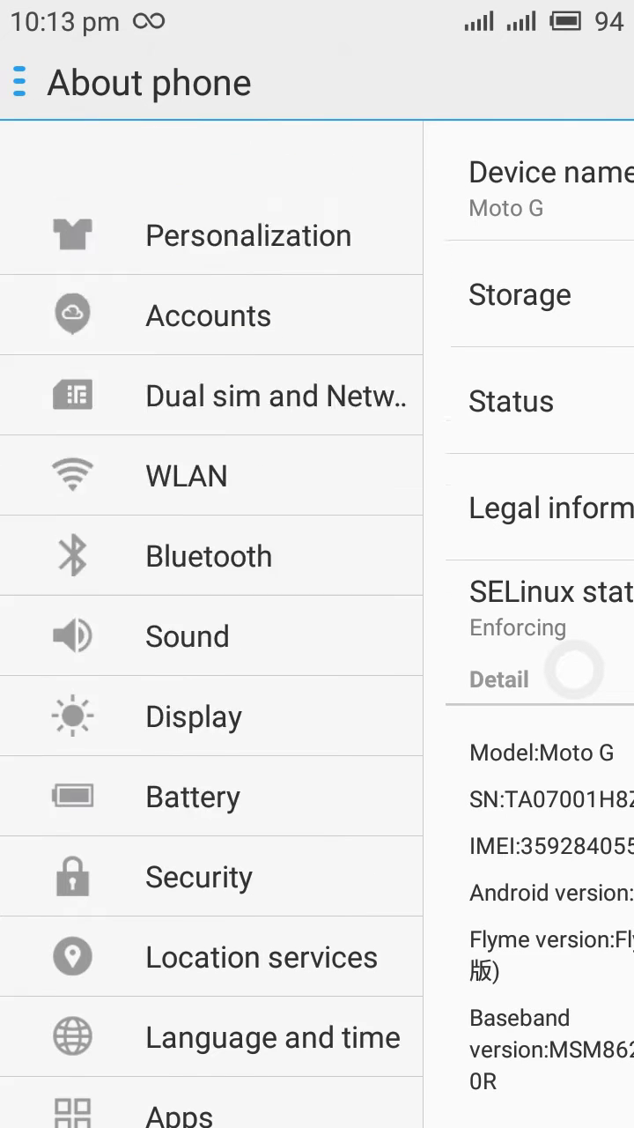
scroll(up, 3)
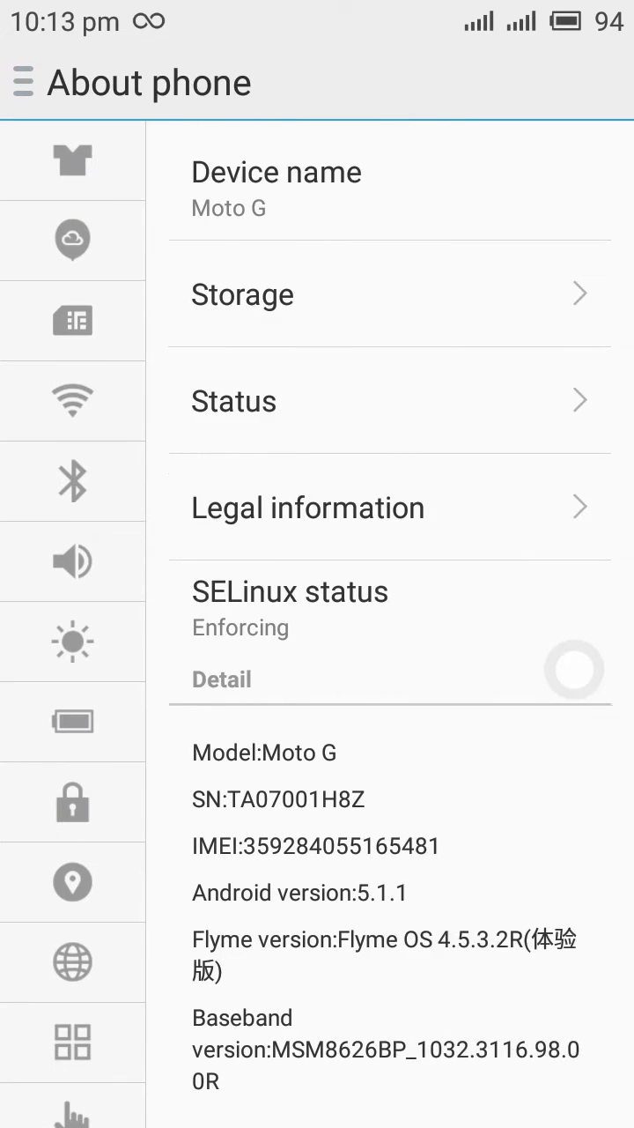
click(72, 160)
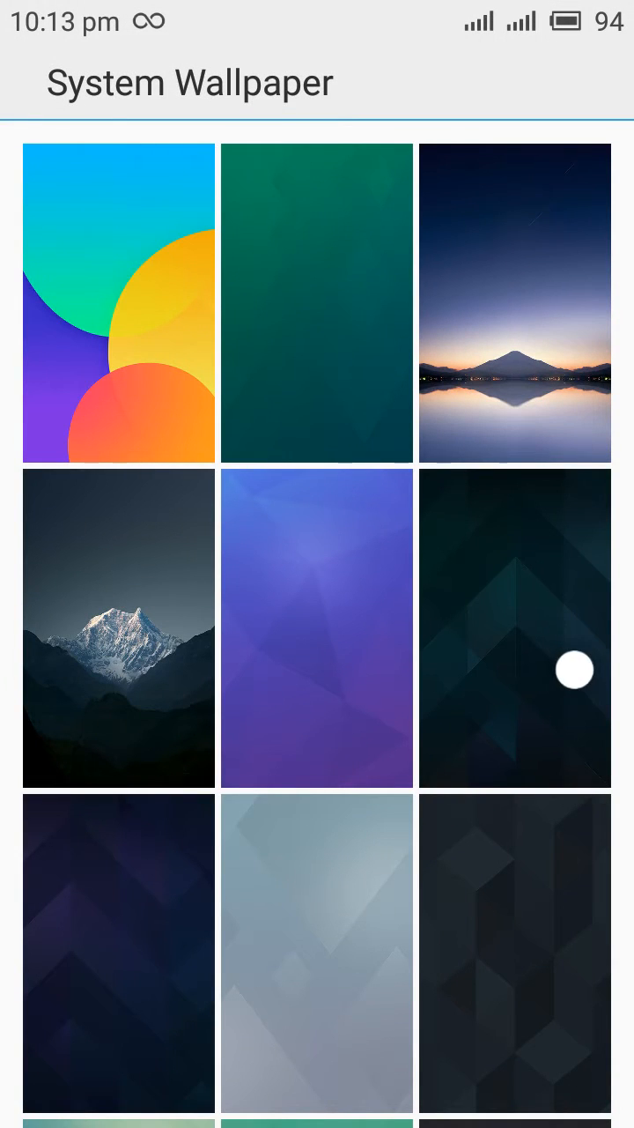
key(Back)
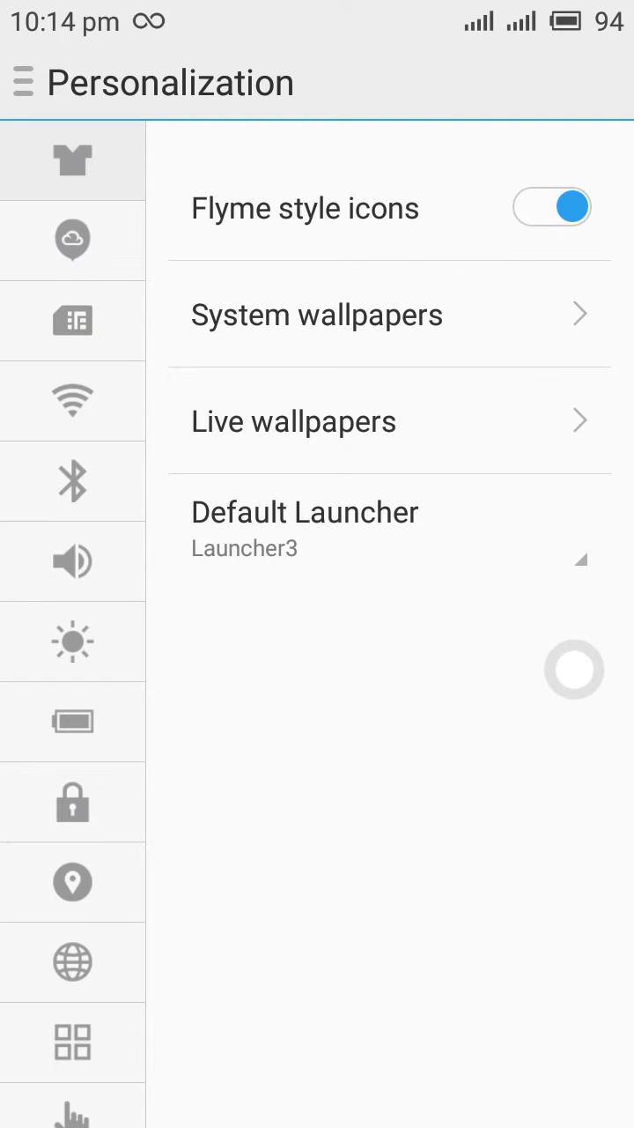
Step: View the Accounts and Dual sim and Network settings pages
click(72, 240)
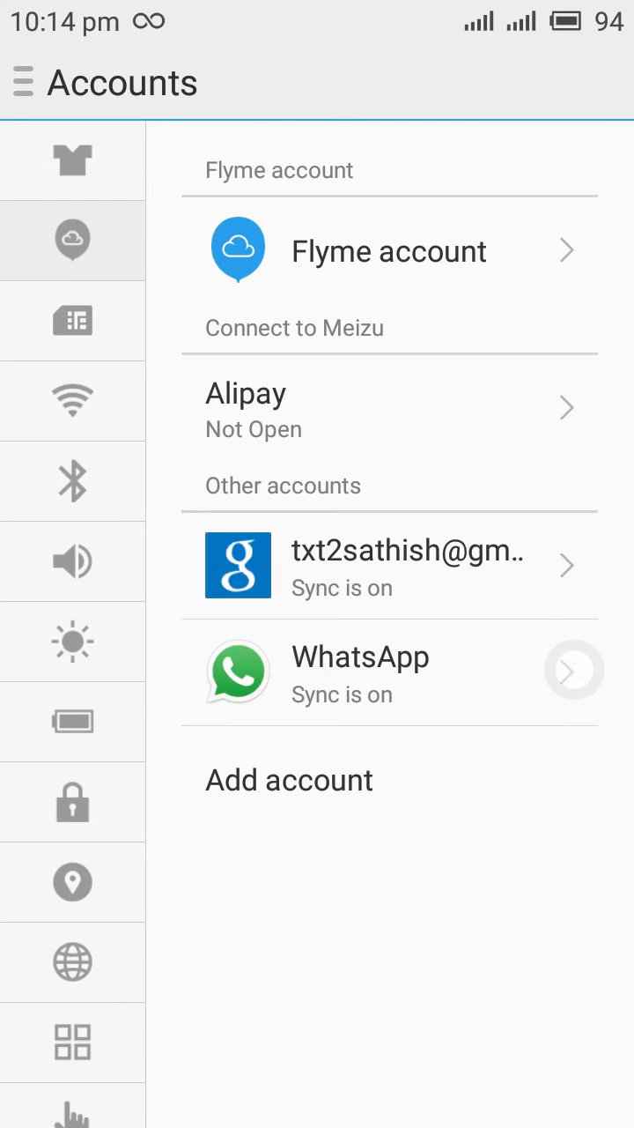
click(22, 82)
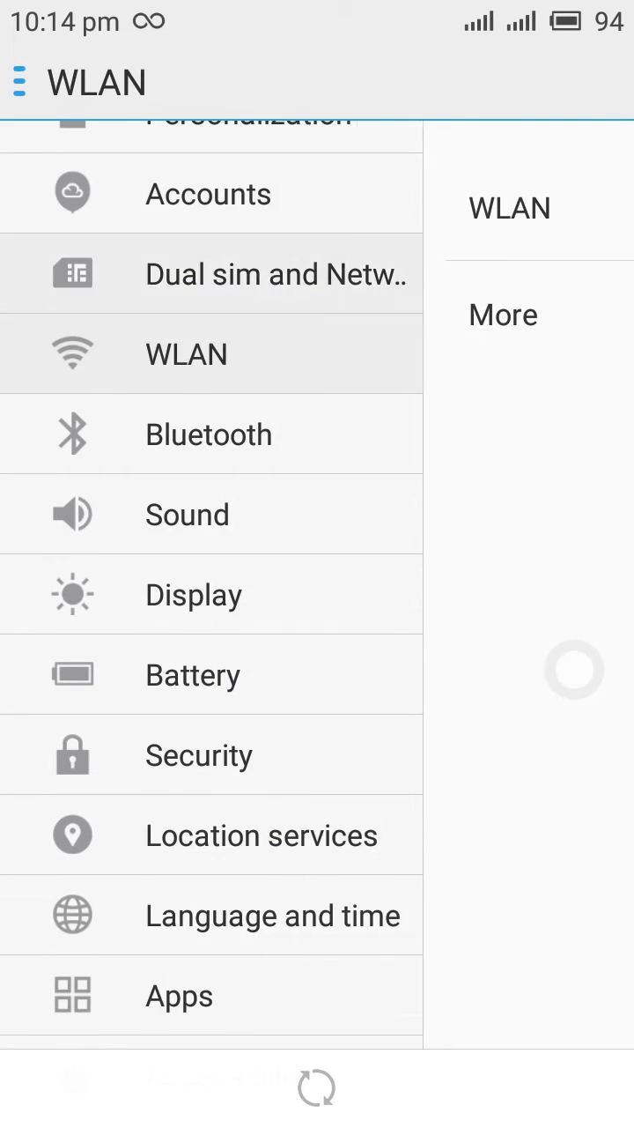
click(275, 273)
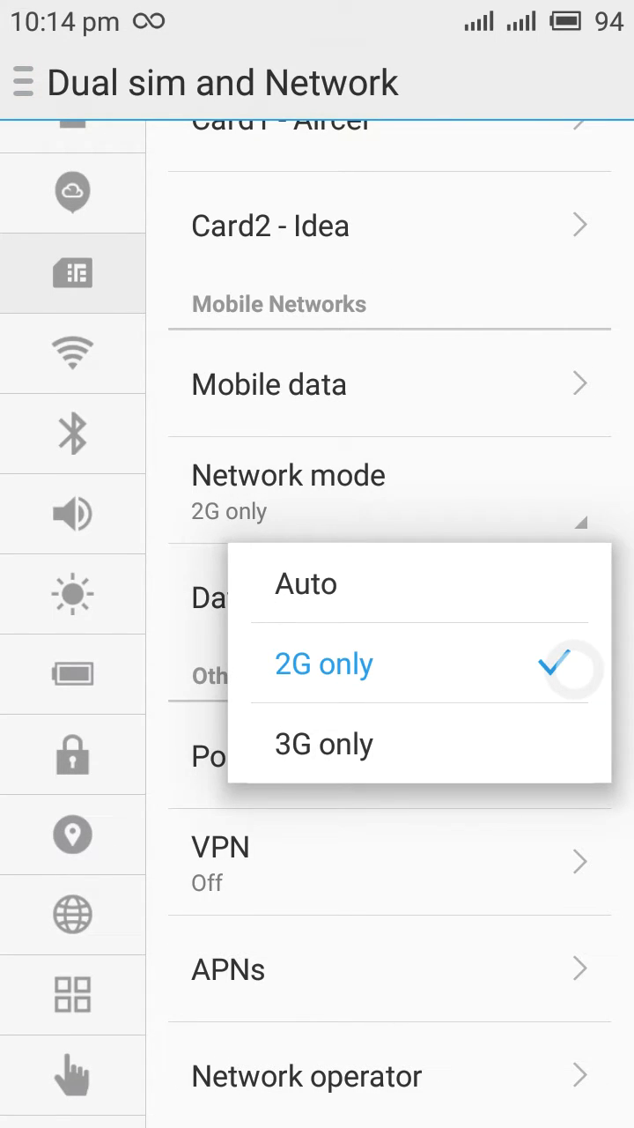
click(22, 82)
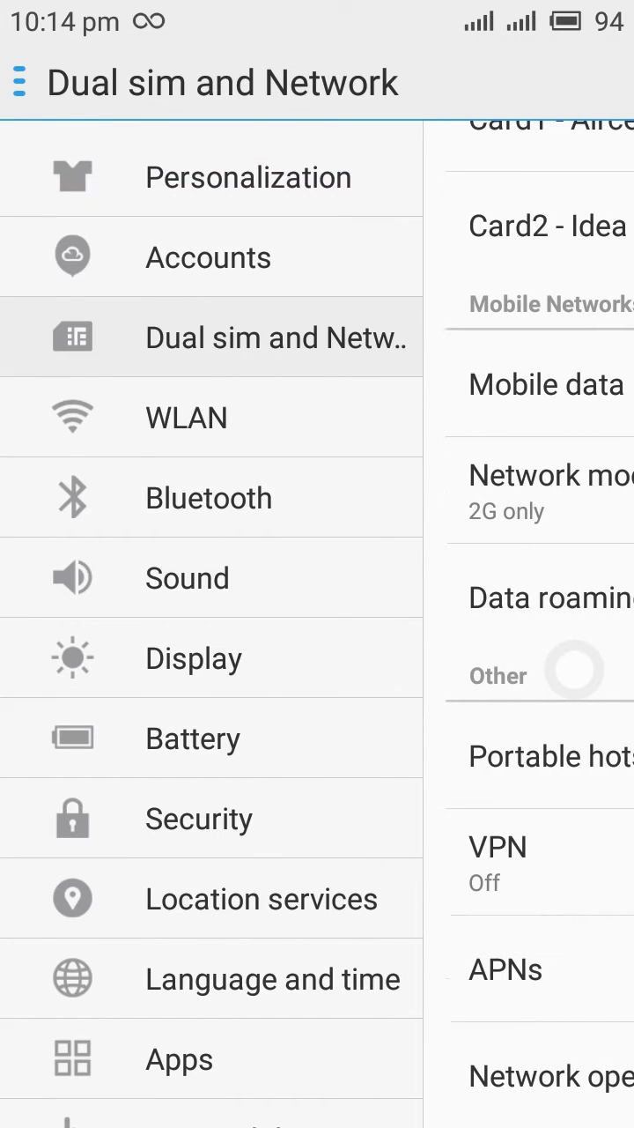
Step: View the WLAN, Bluetooth, Sound, Display and battery consumption pages, ending on Battery
click(186, 416)
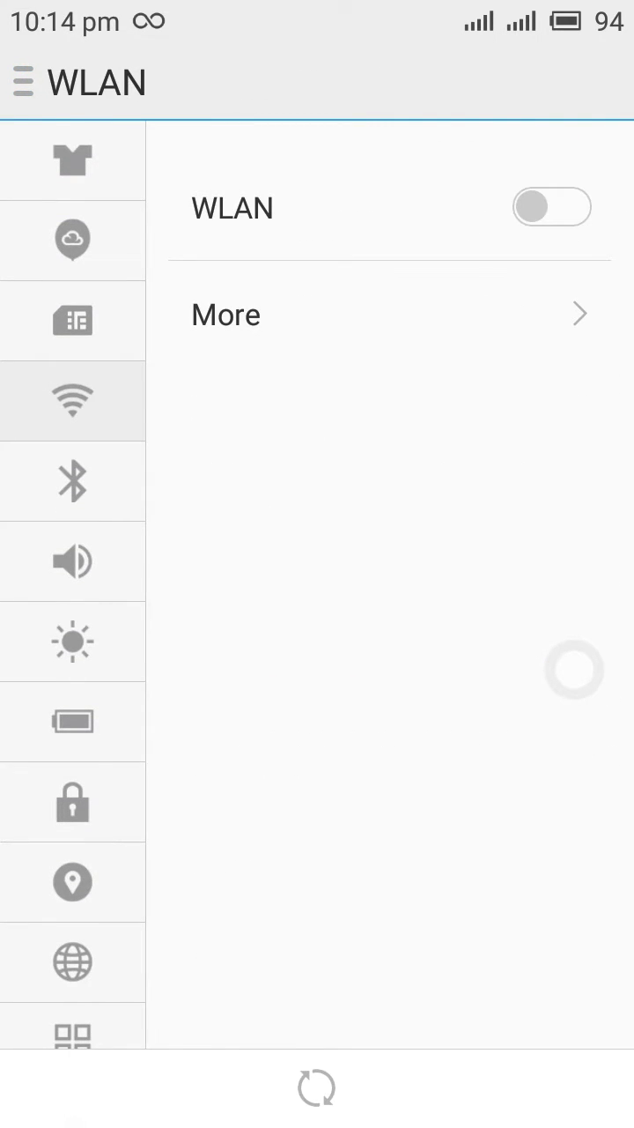
click(72, 481)
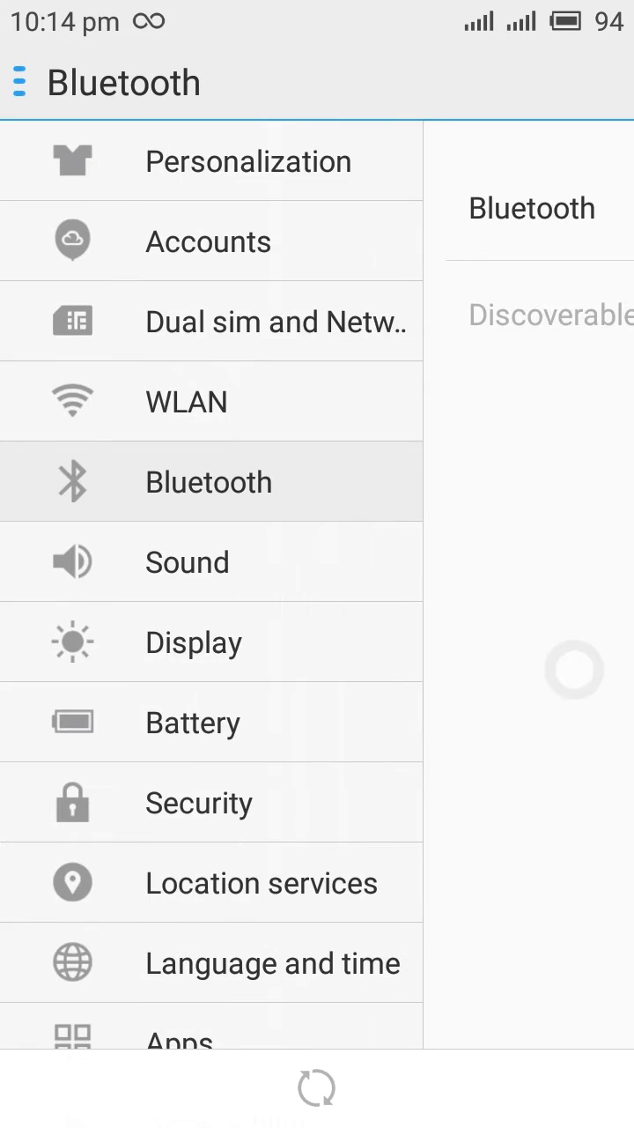
click(186, 561)
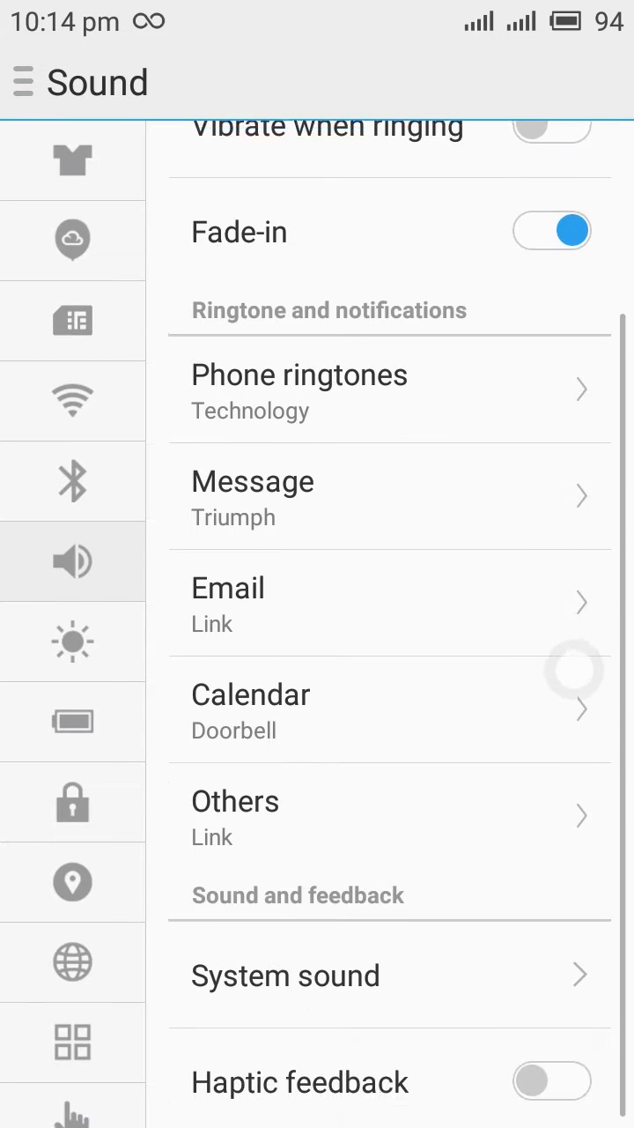
click(22, 82)
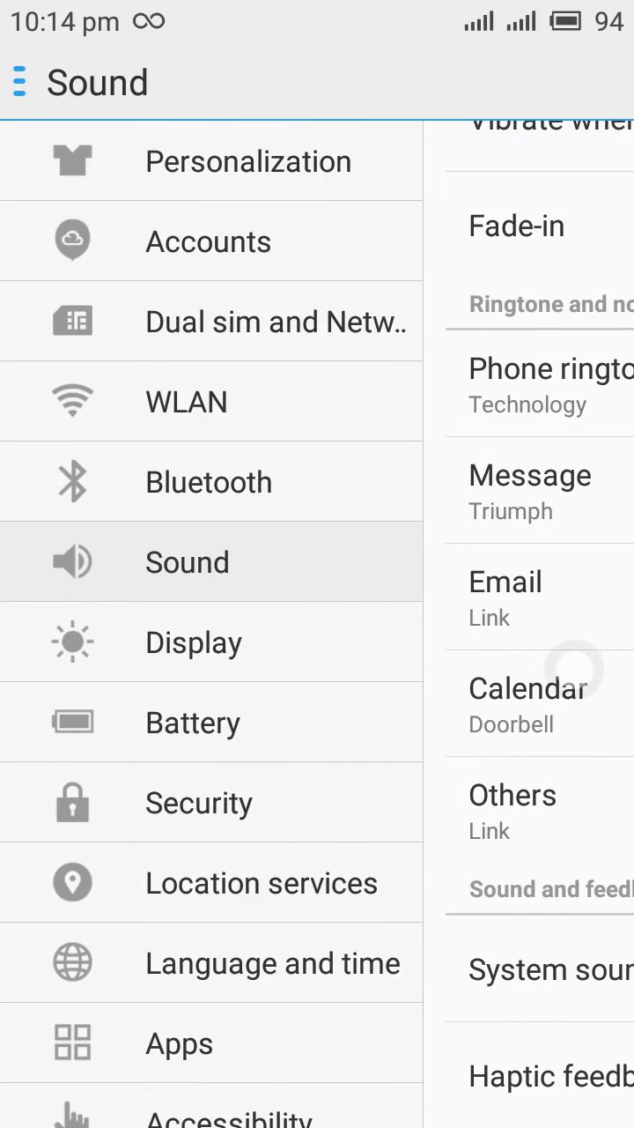
click(193, 641)
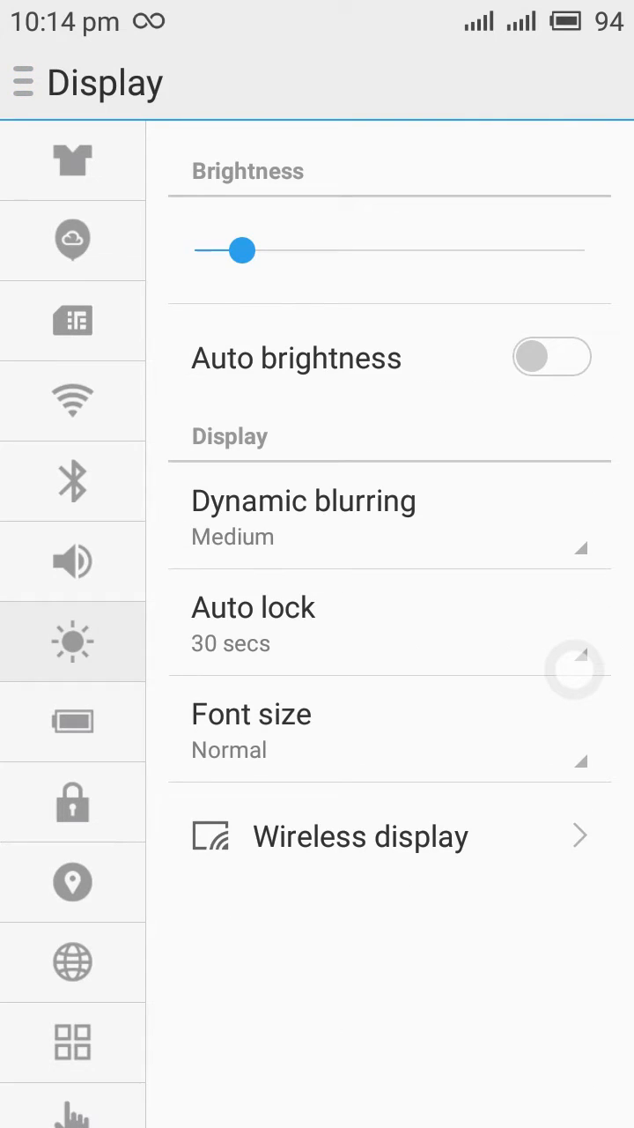
click(22, 82)
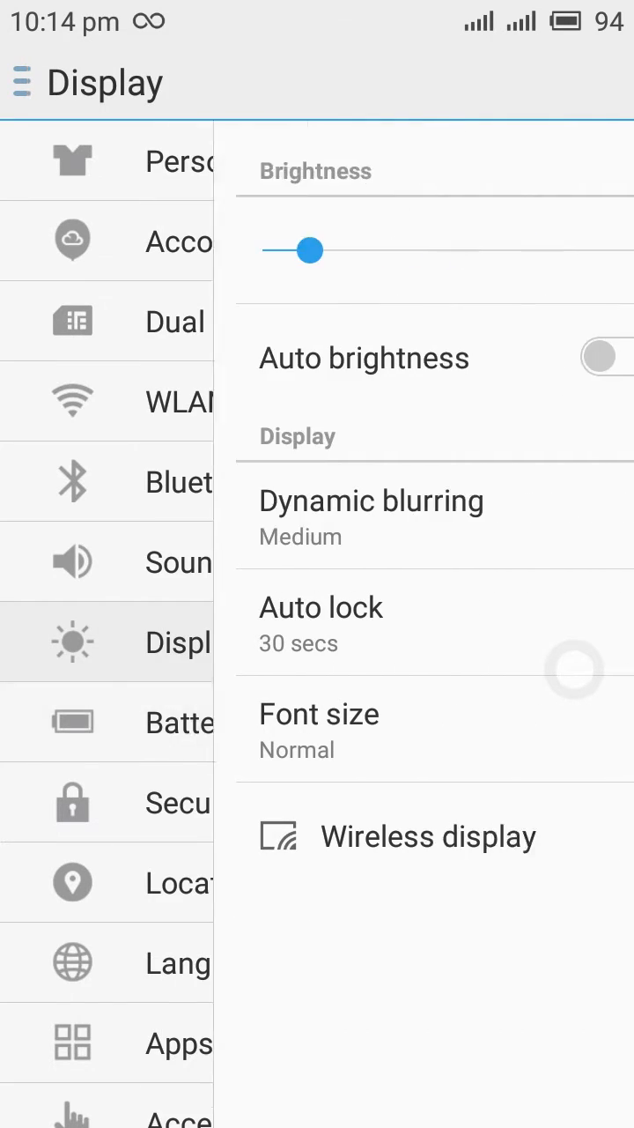
click(72, 721)
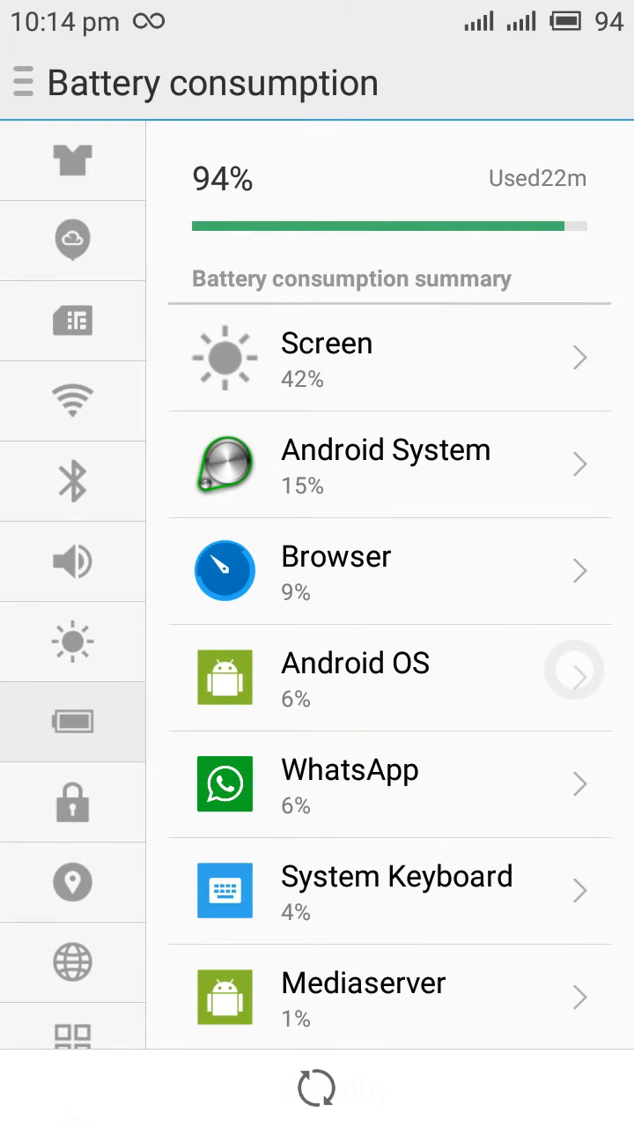
key(Back)
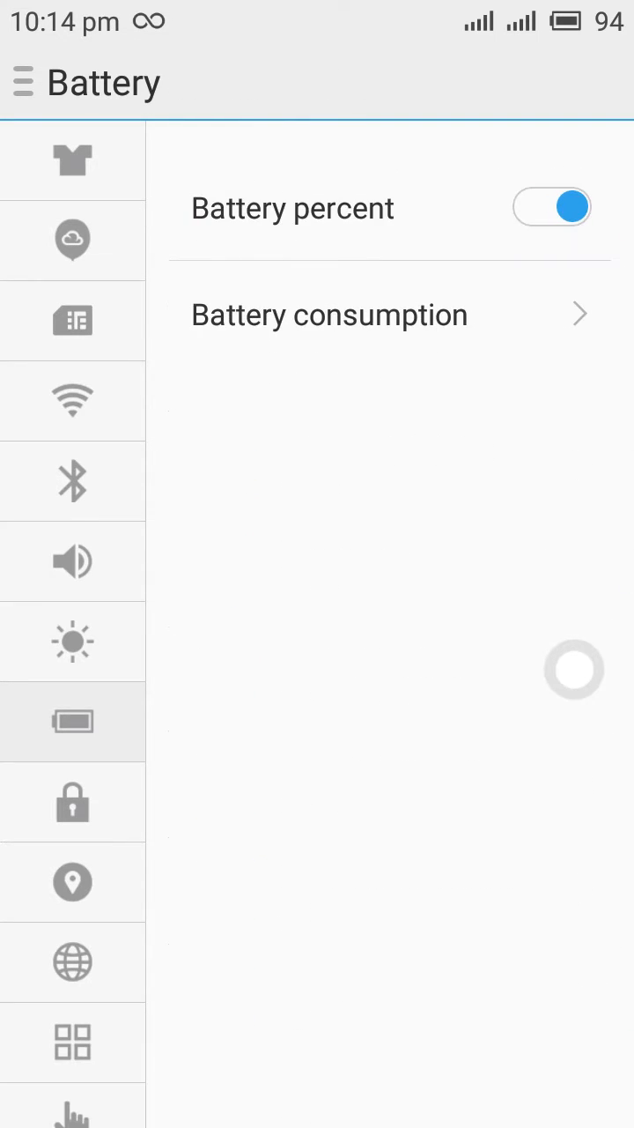
Step: Visit Security and Language and time, then open Apps to show running apps
click(22, 82)
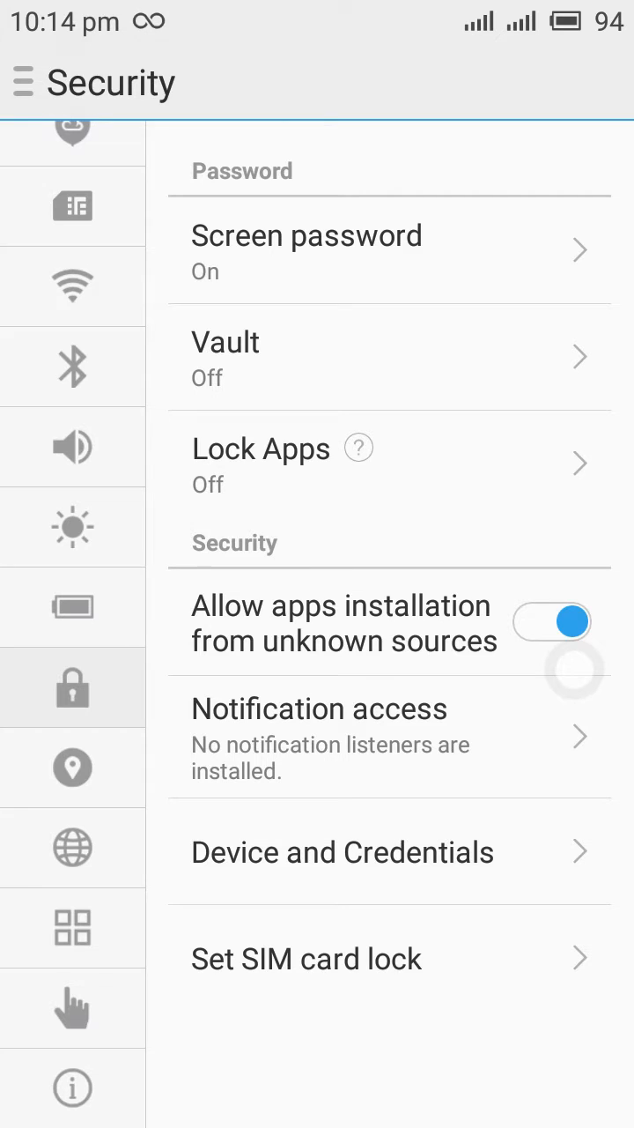
click(22, 82)
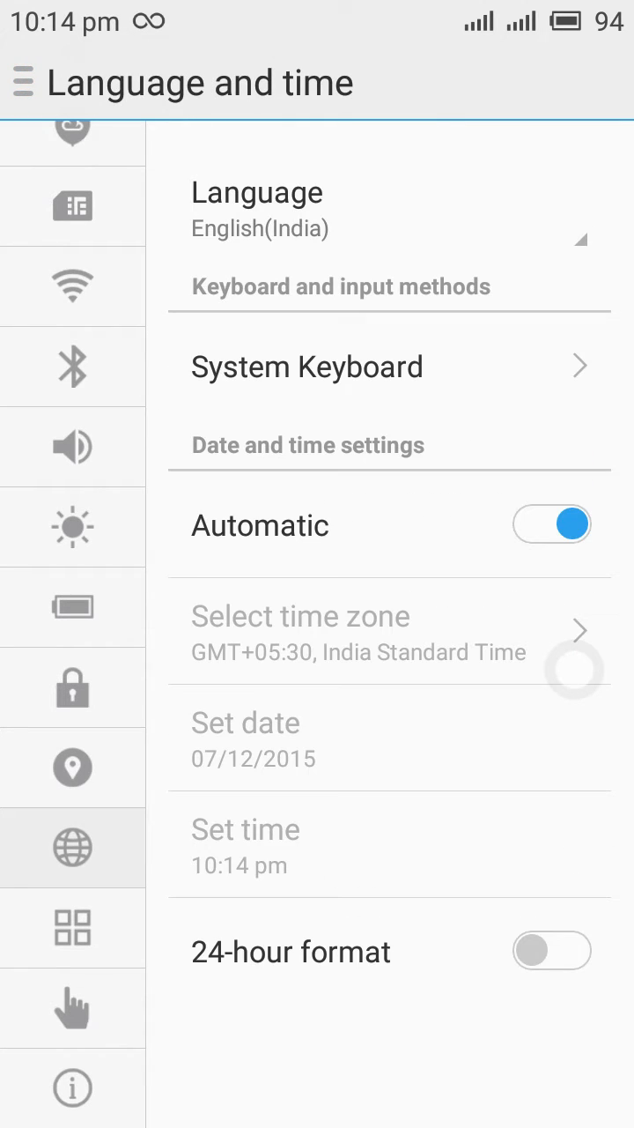
click(72, 927)
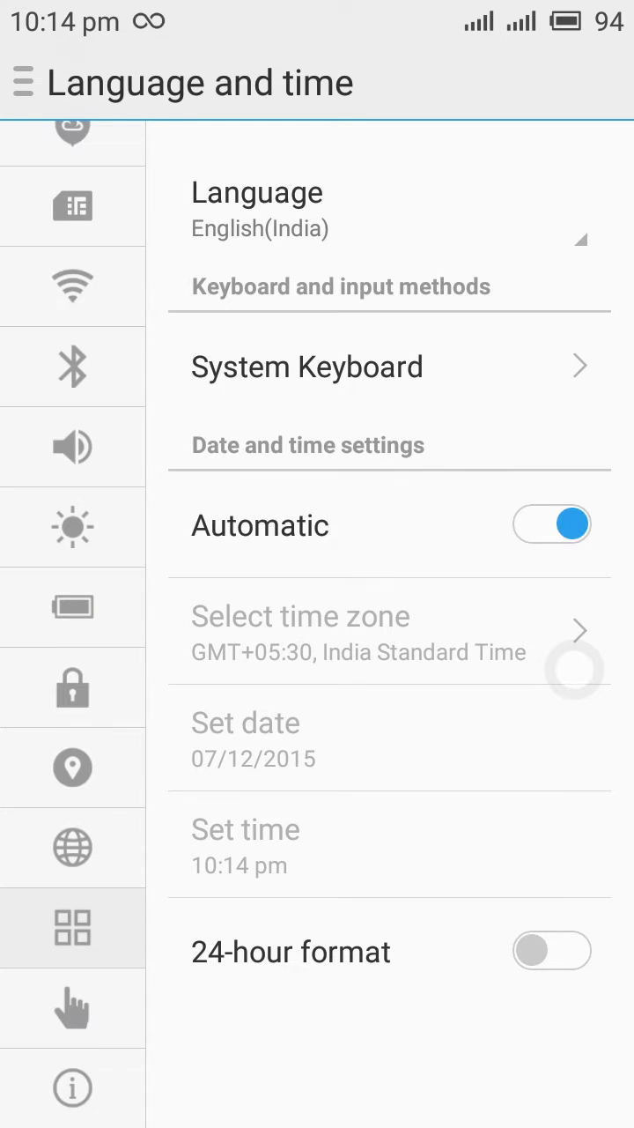
click(73, 927)
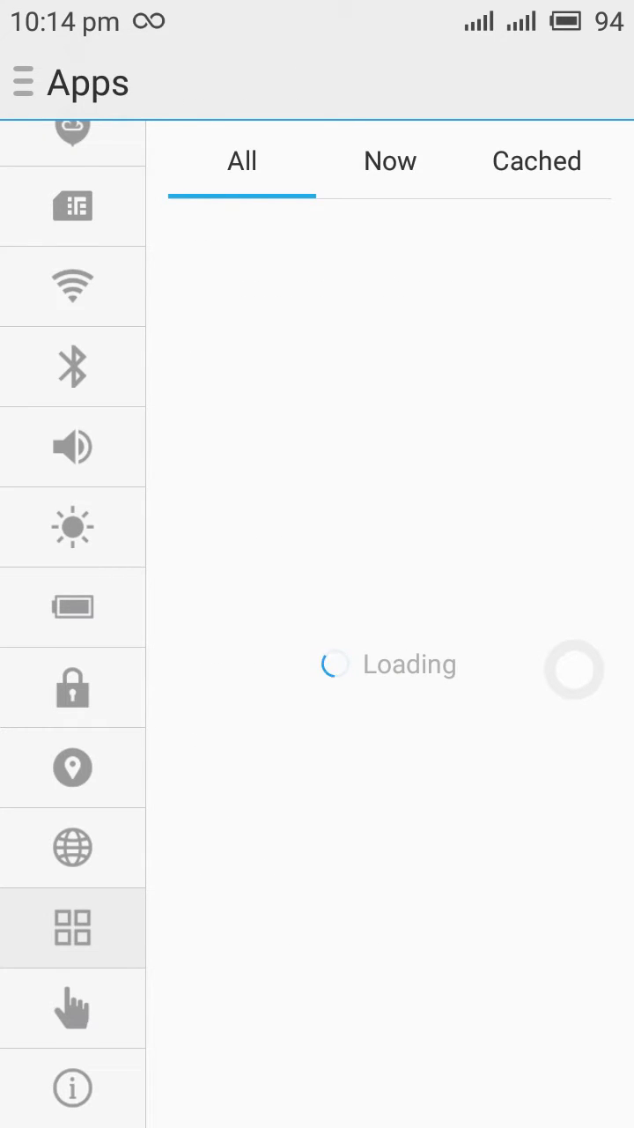
click(389, 161)
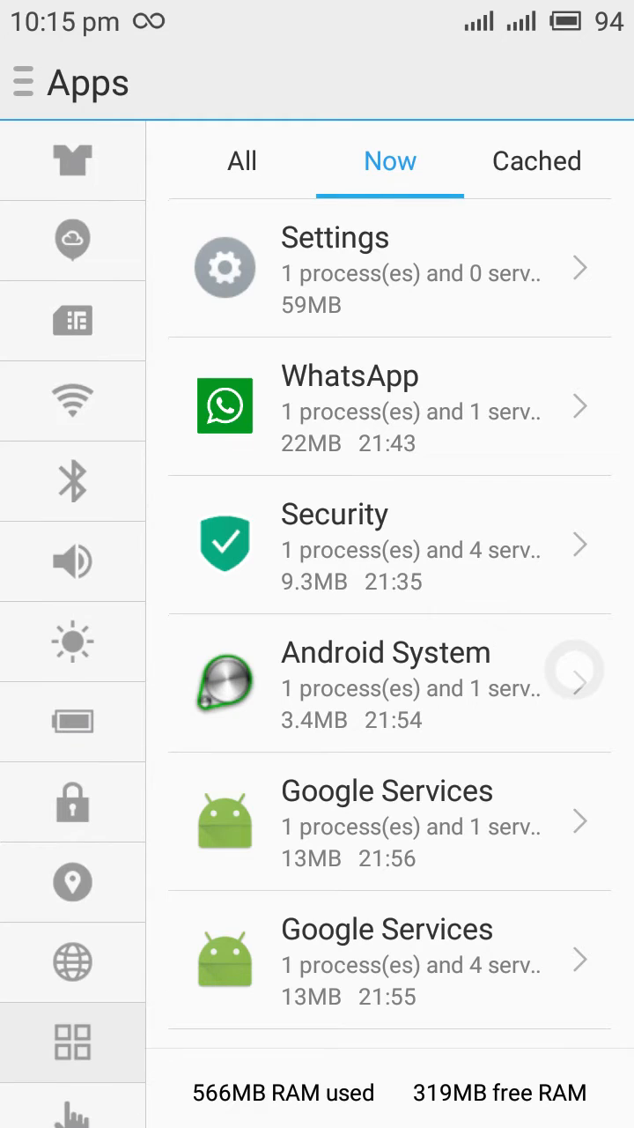
Step: Return to Language and time, reopen Apps on the Now tab, and expand categories
click(73, 962)
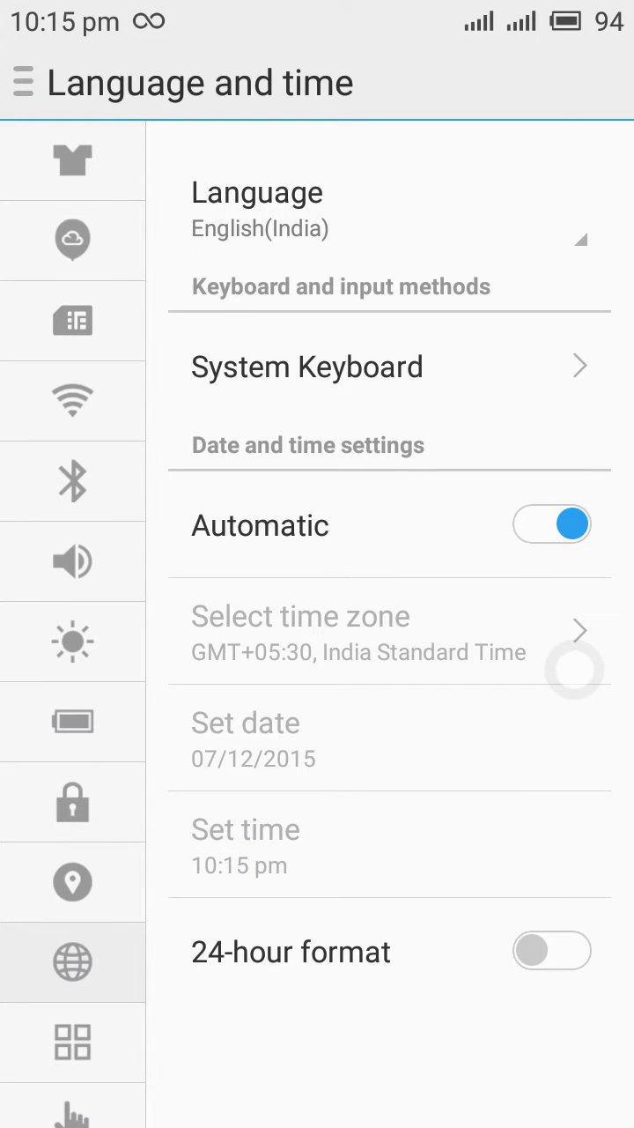
click(72, 1042)
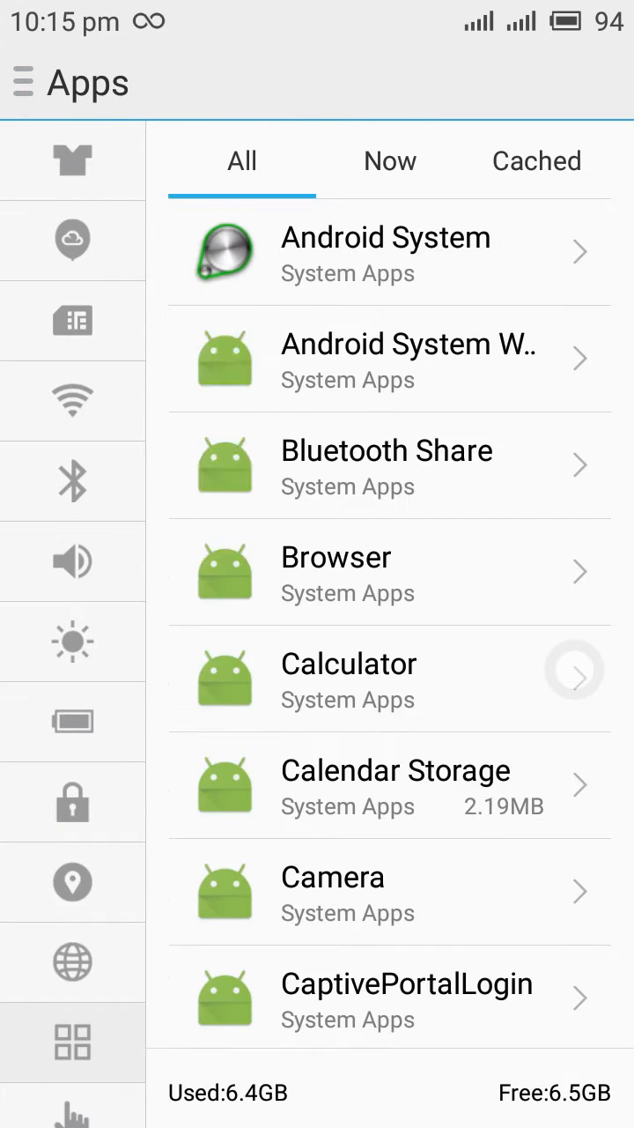
click(390, 161)
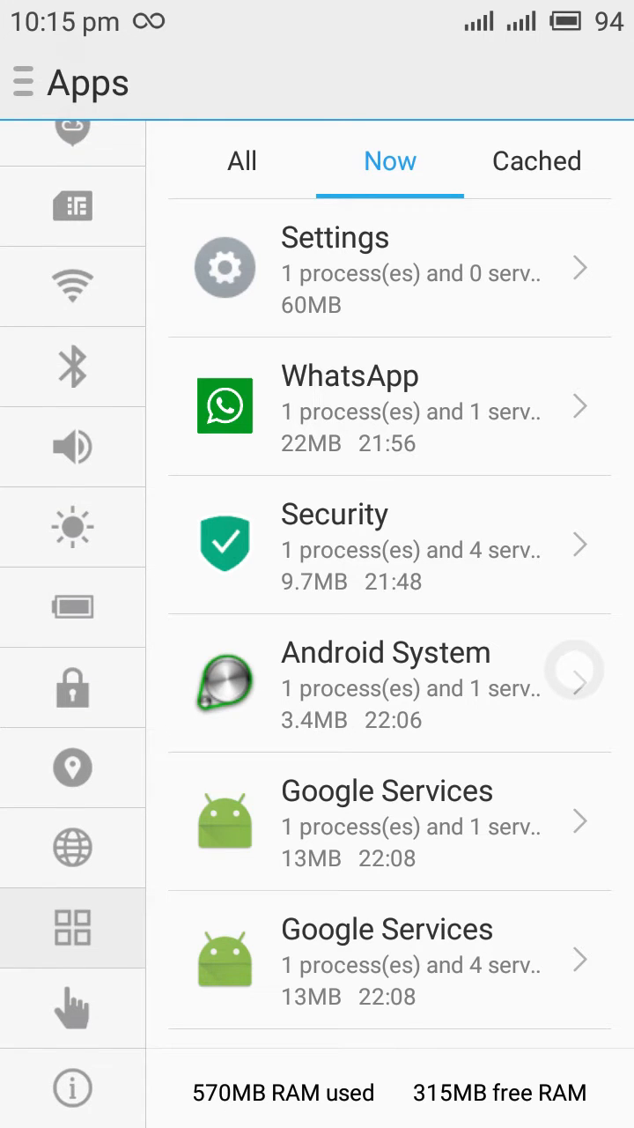
click(22, 82)
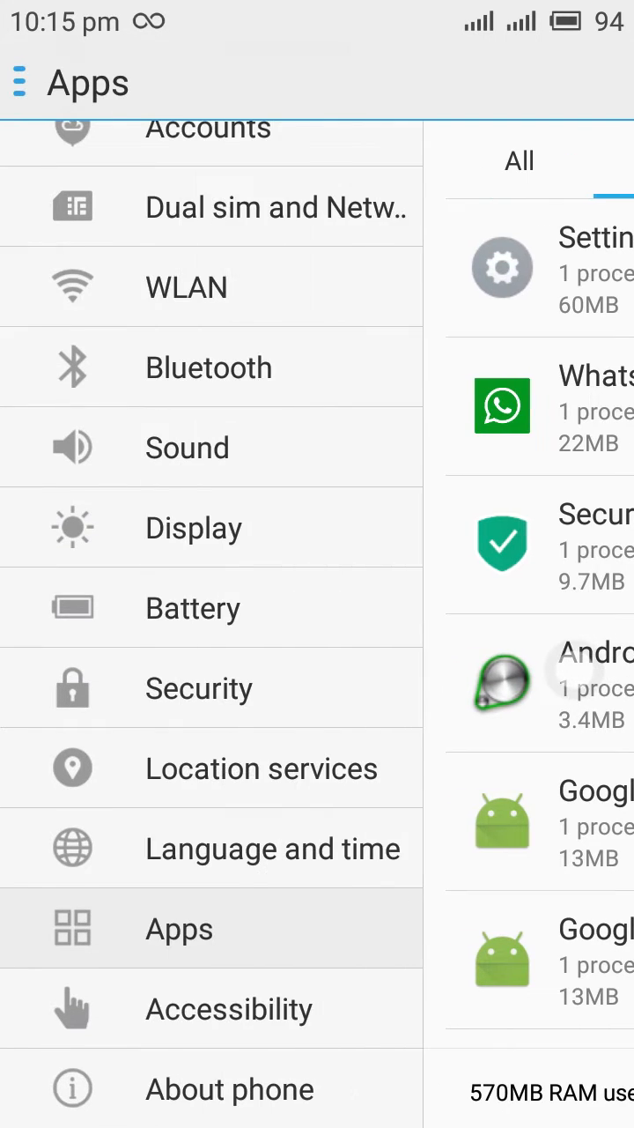
Step: Set the SmartTouch double tap gesture to Launch task manager, then go home
click(390, 160)
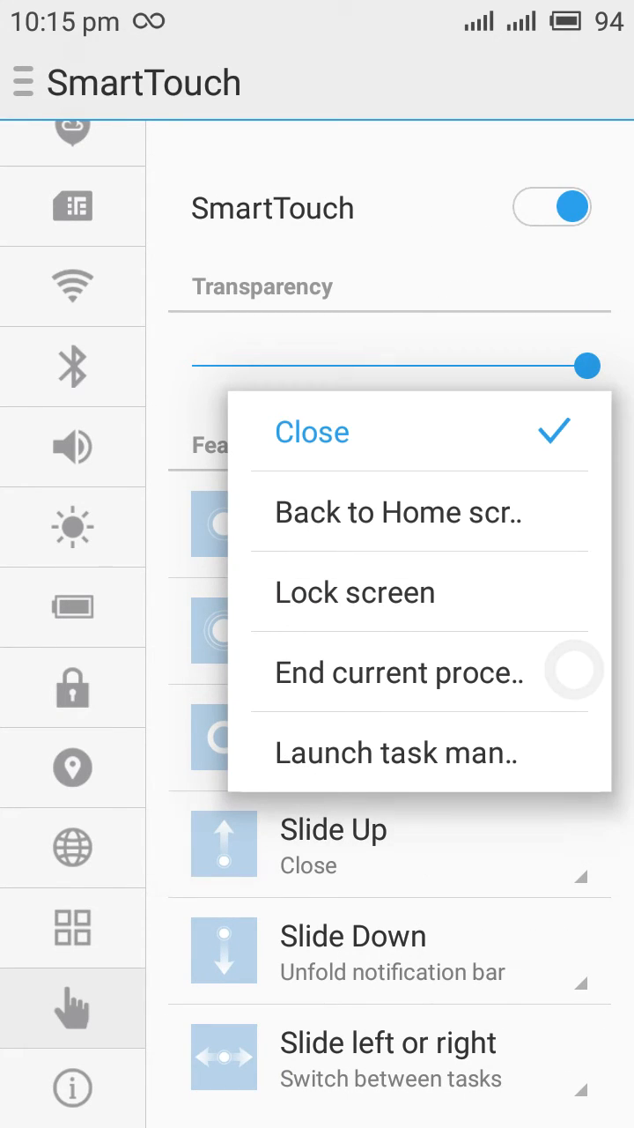
click(311, 431)
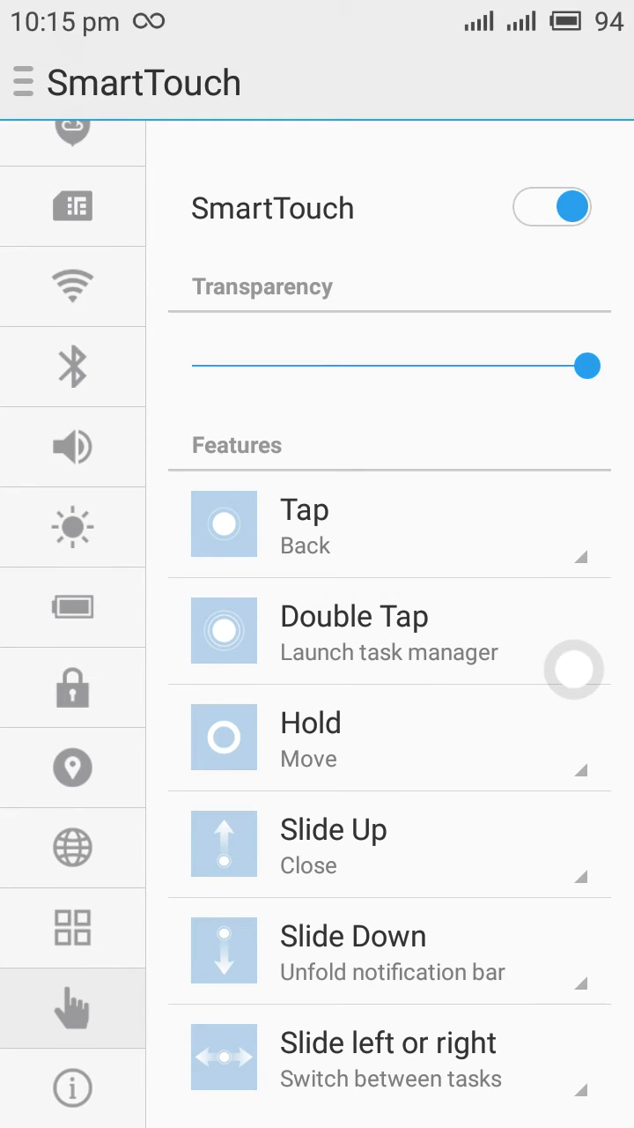
click(22, 82)
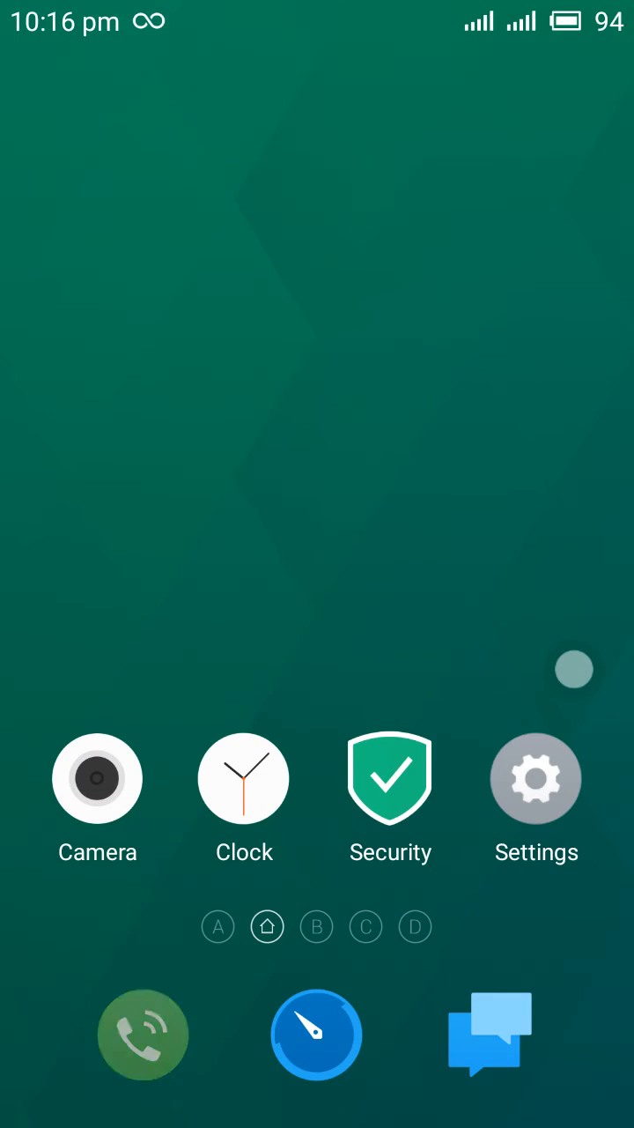
Step: Open the Phone dialer and its Contacts list, then return home
click(142, 1034)
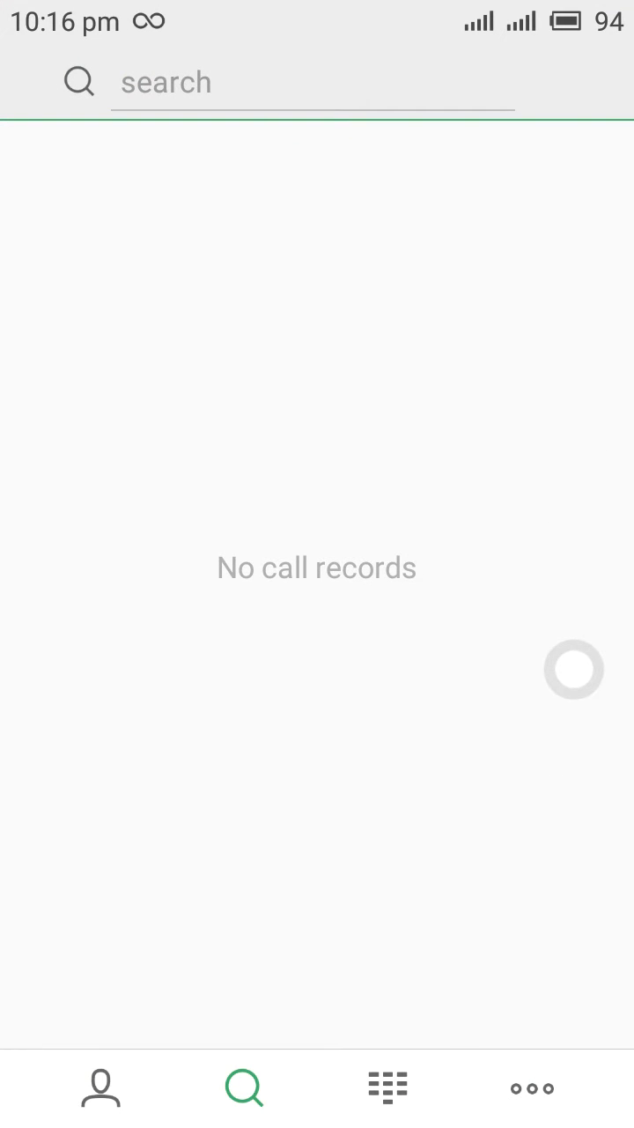
click(99, 1087)
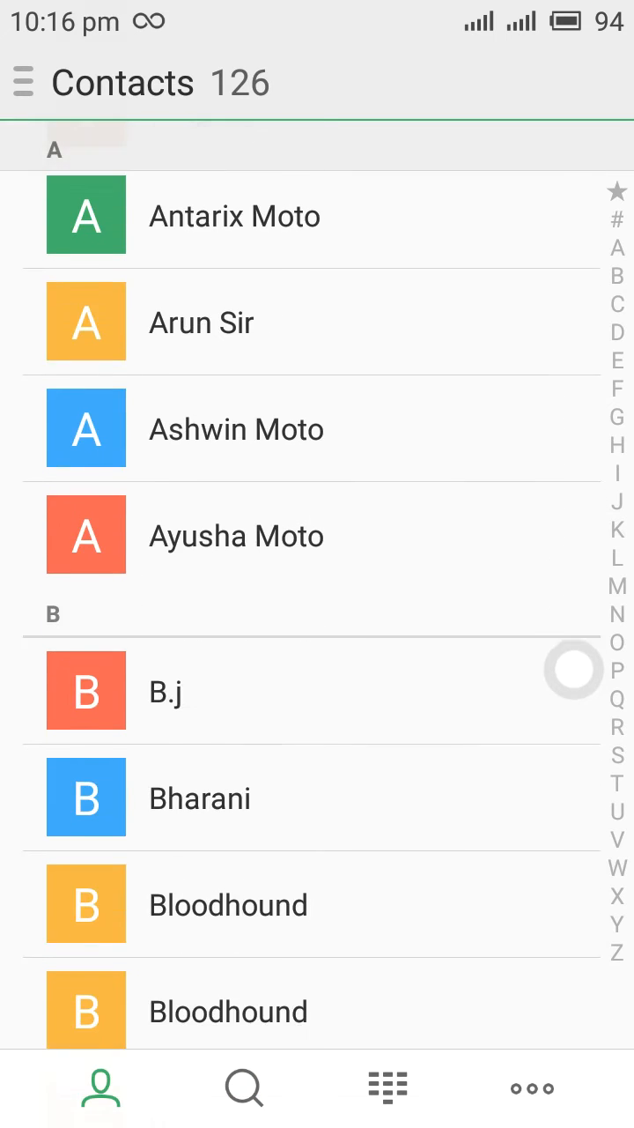
click(387, 1086)
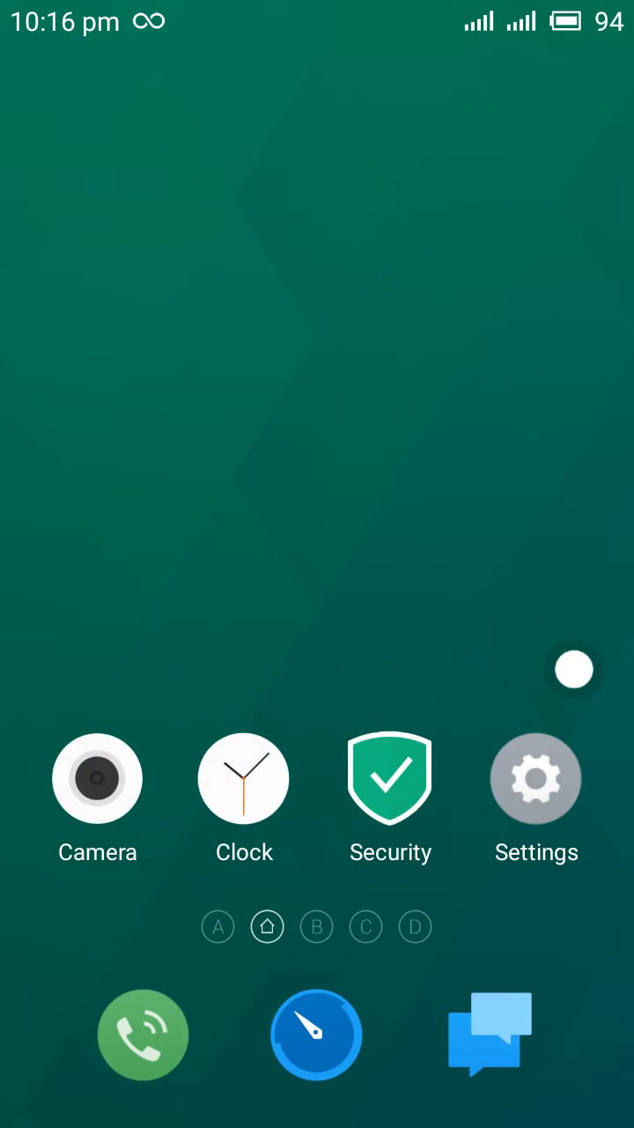
Step: Open Messages, then Clock, returning home between them, and launch the Security app
click(490, 1035)
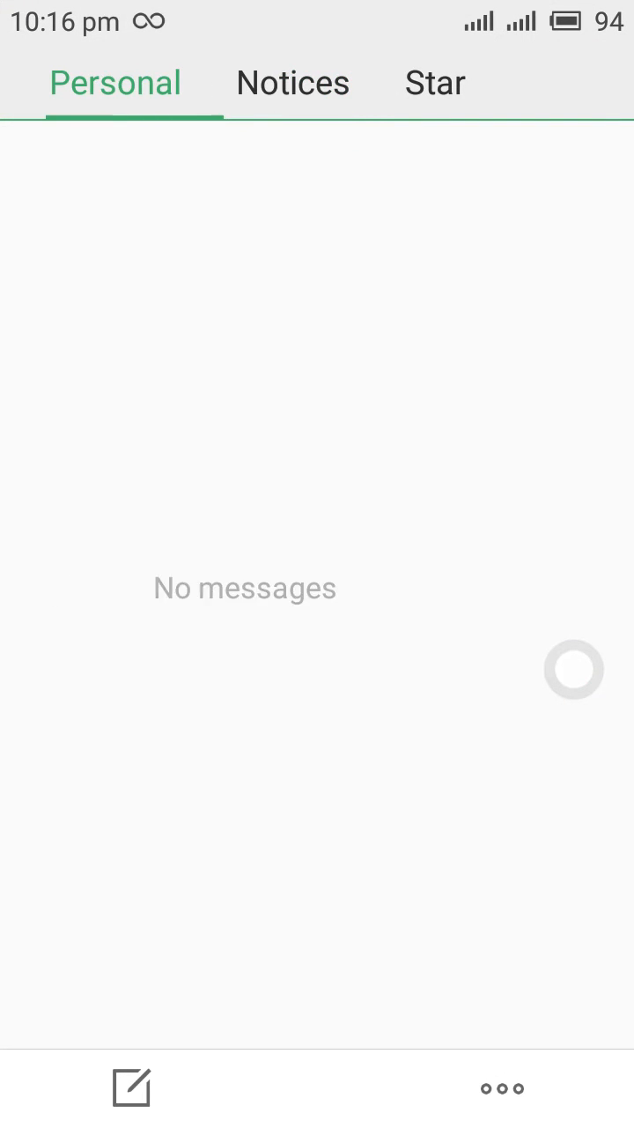
key(home)
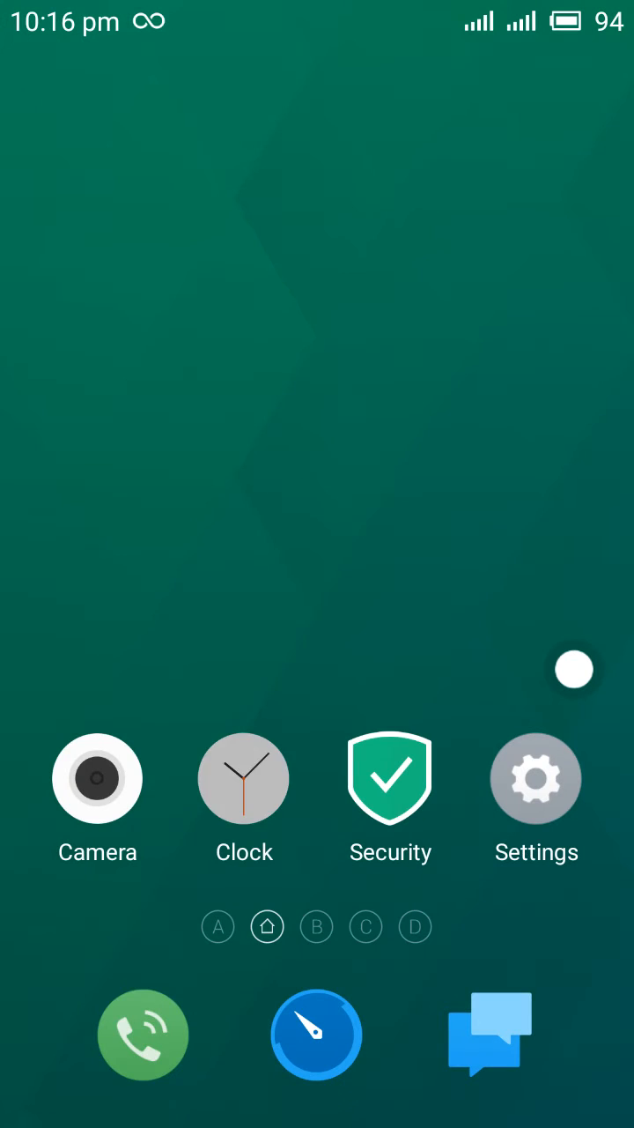
click(244, 778)
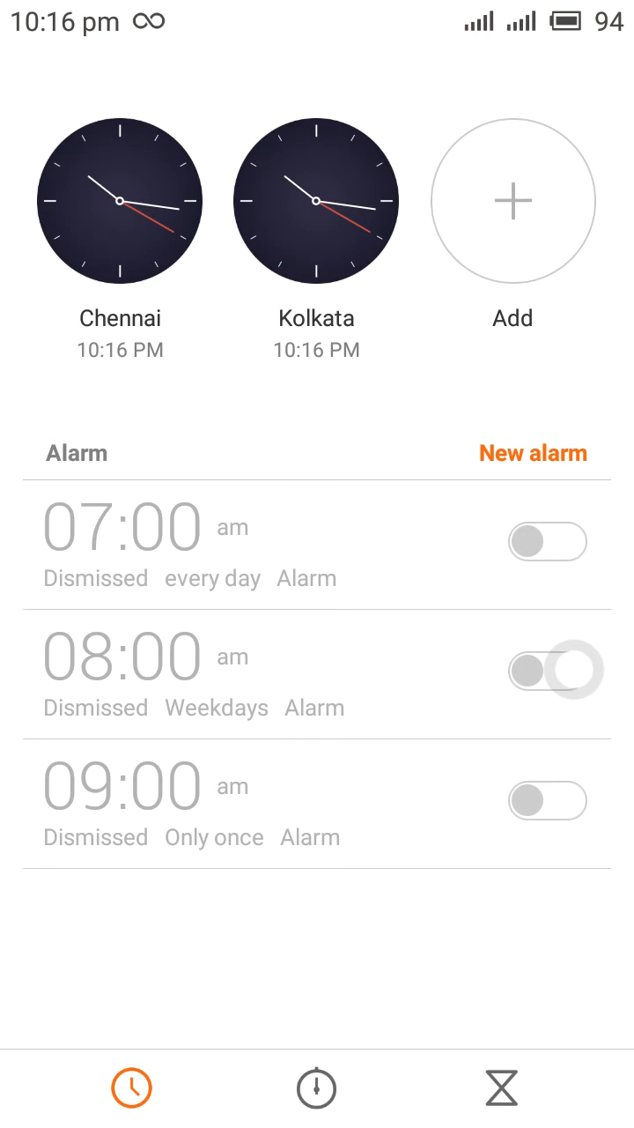
key(home)
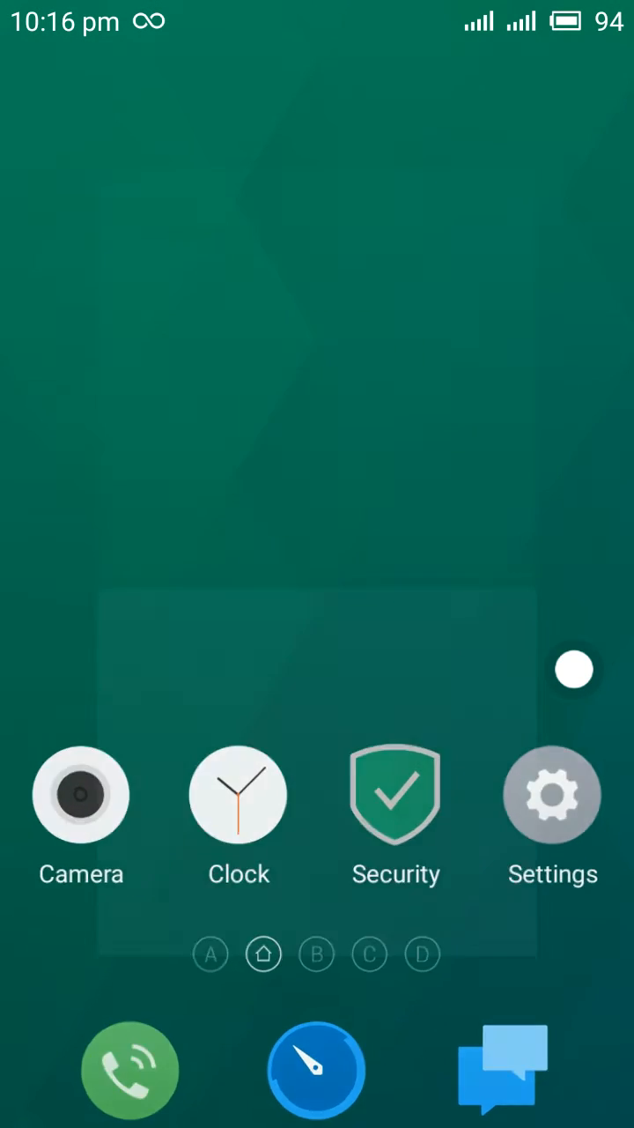
click(395, 796)
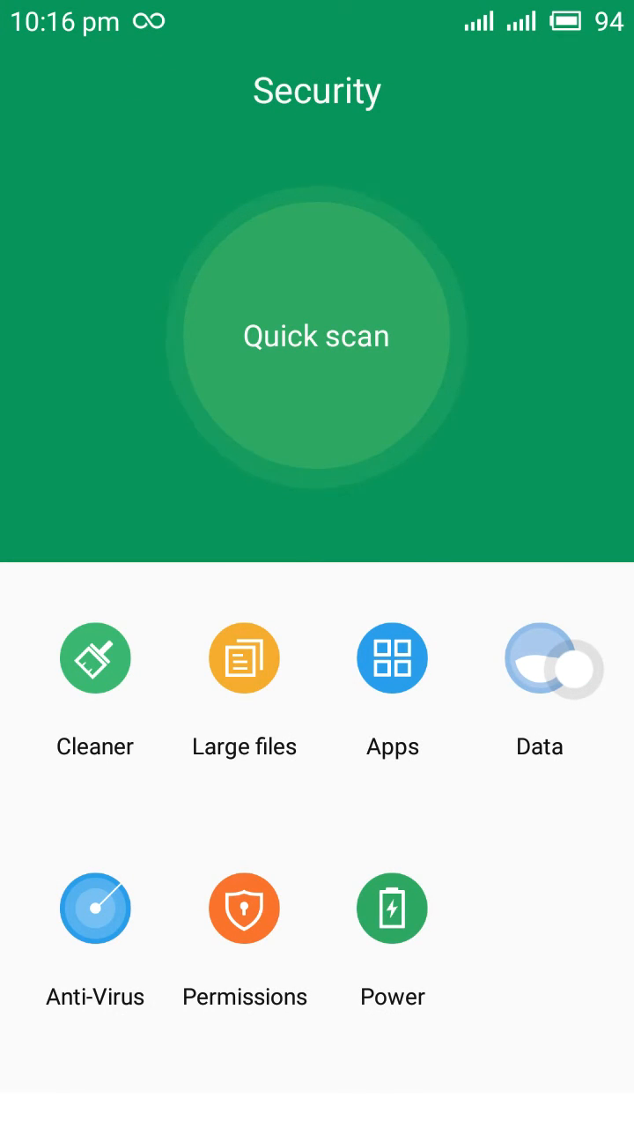
Step: Open the Cleaner tool, return to the main Security page, then go home
click(95, 688)
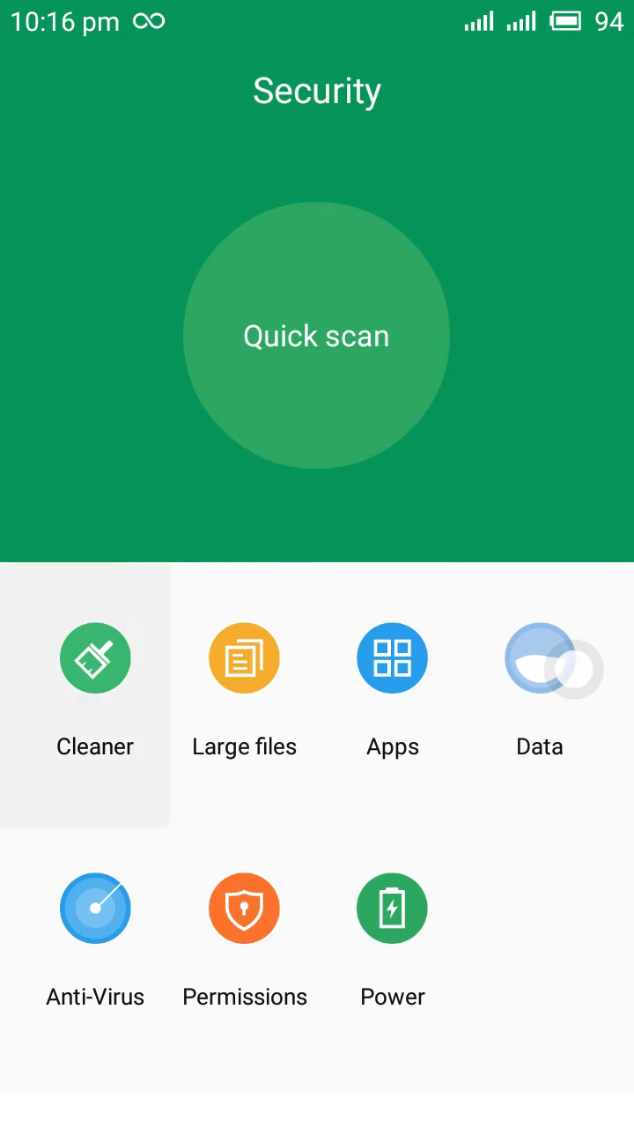
click(95, 657)
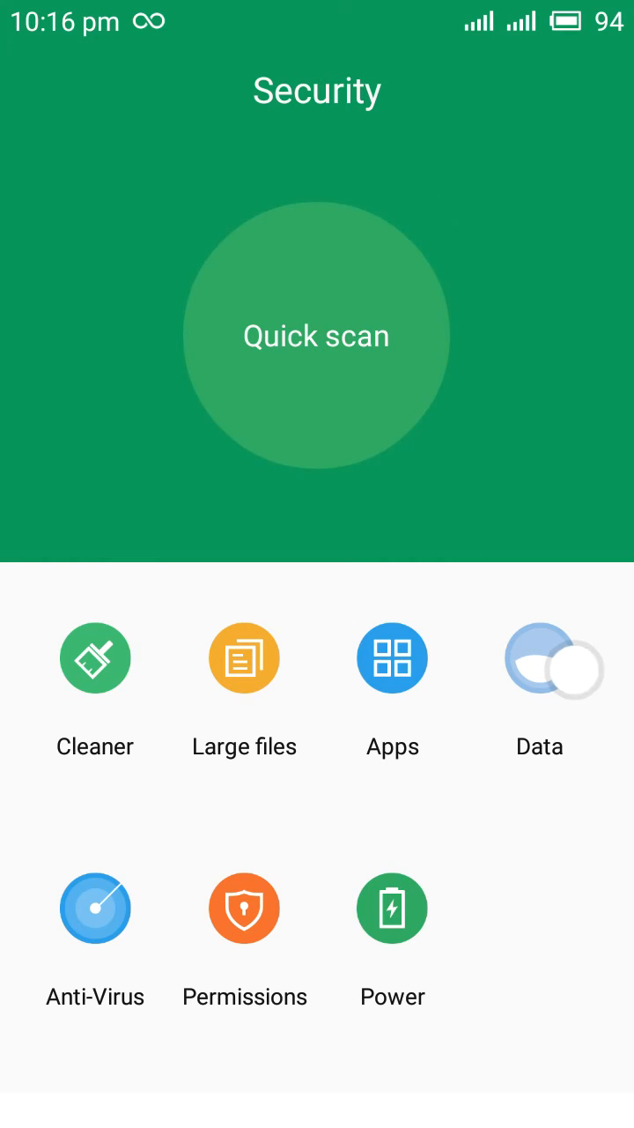
key(home)
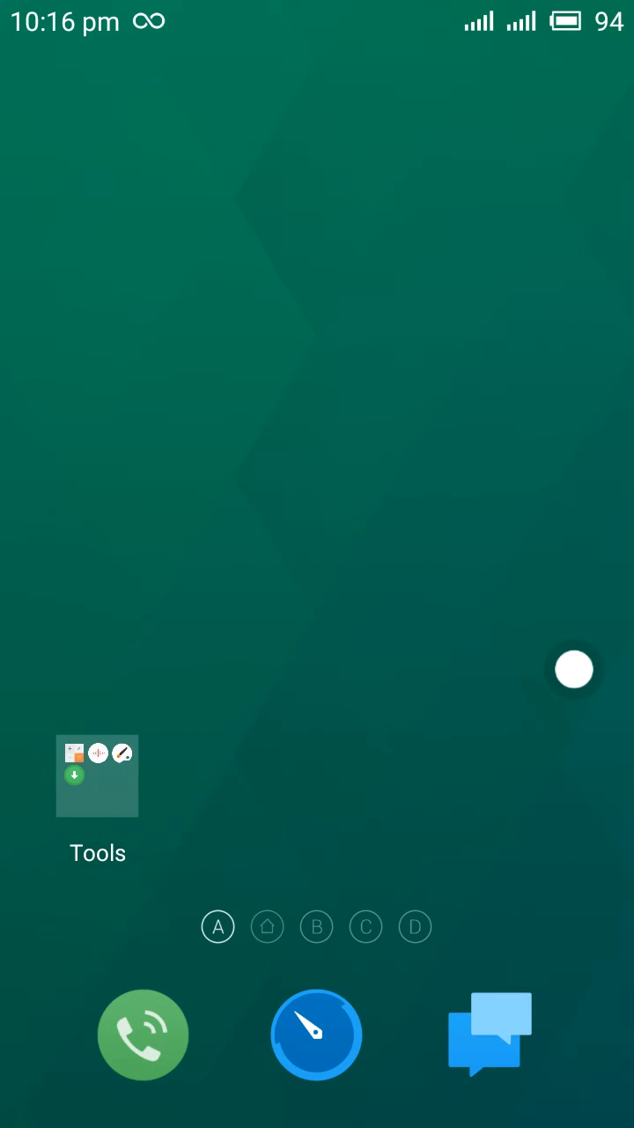
Step: Open and close the Tools folder, then browse launcher pages B and C
click(97, 775)
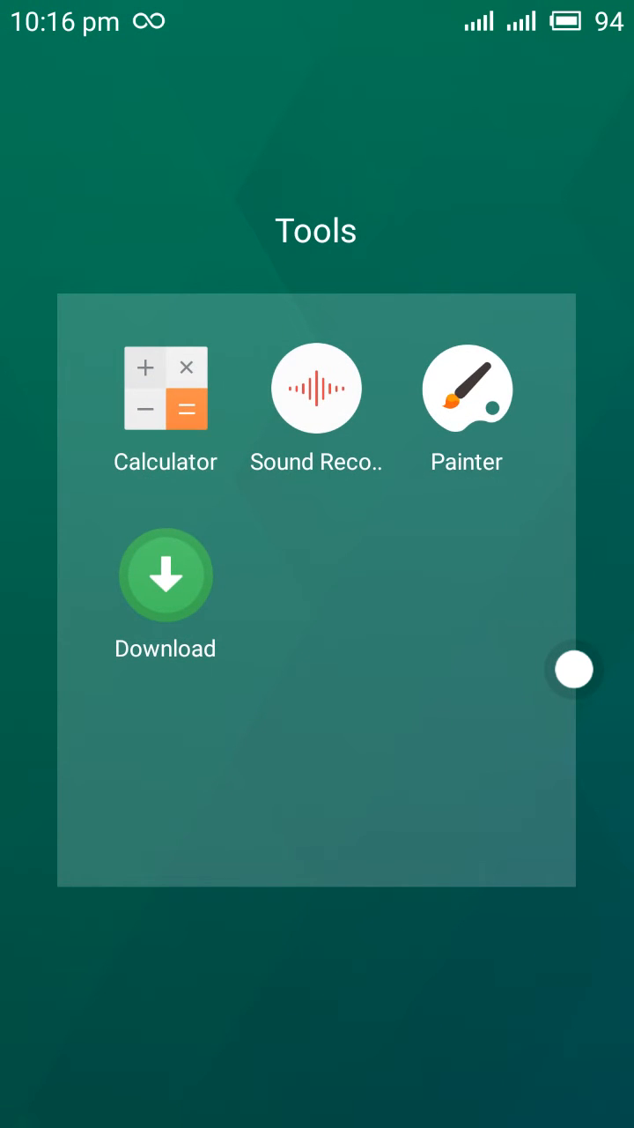
click(466, 387)
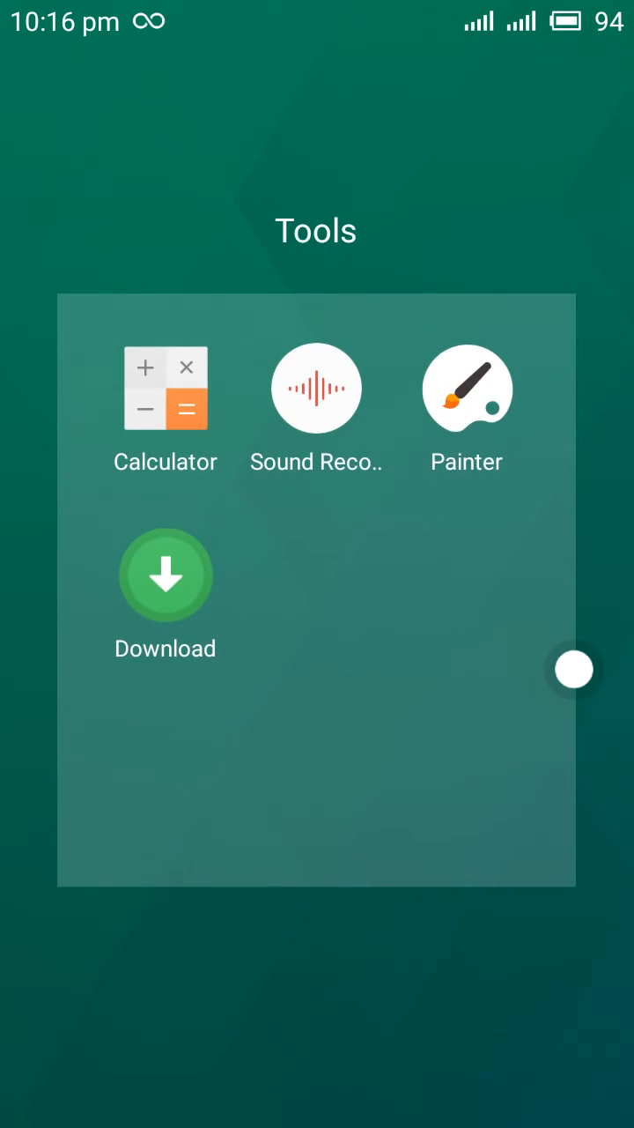
click(166, 387)
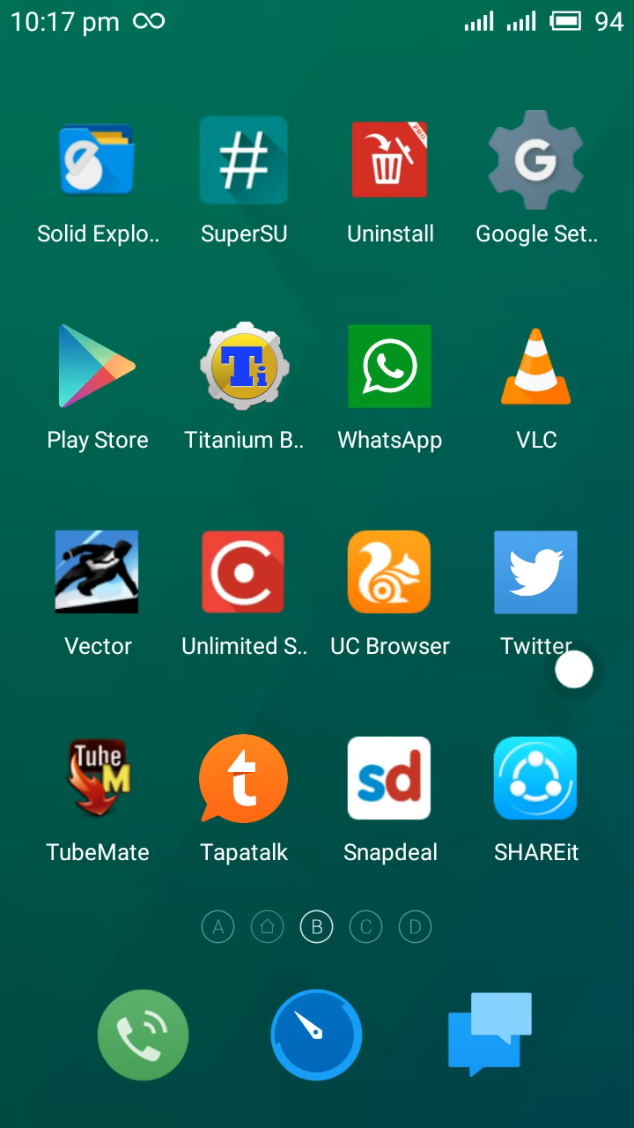
scroll(left, 3)
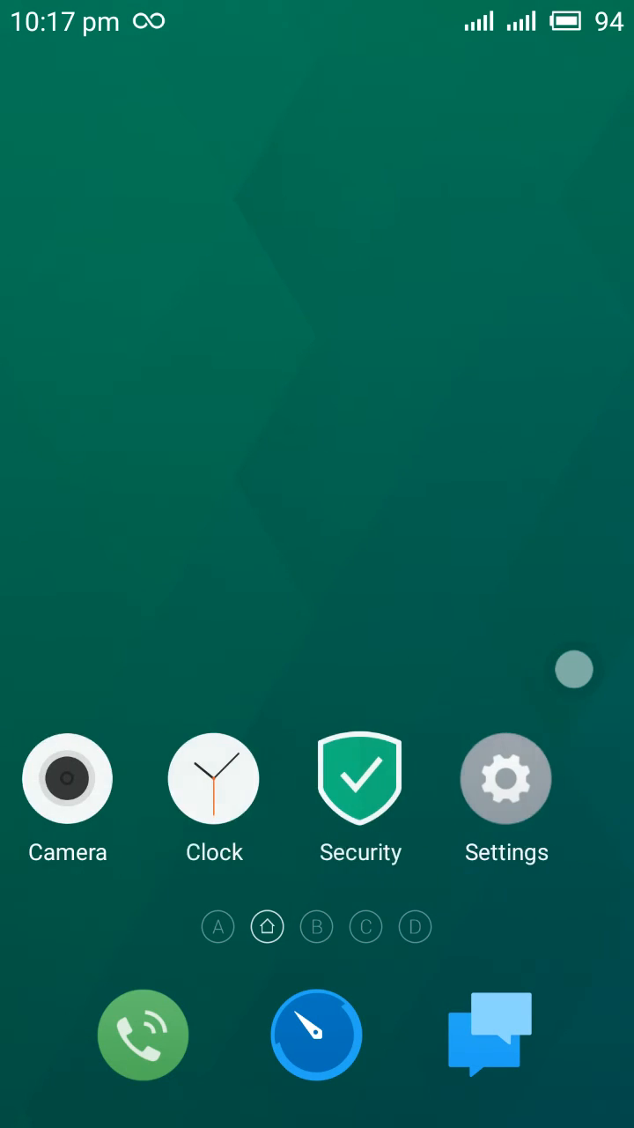
scroll(down, 3)
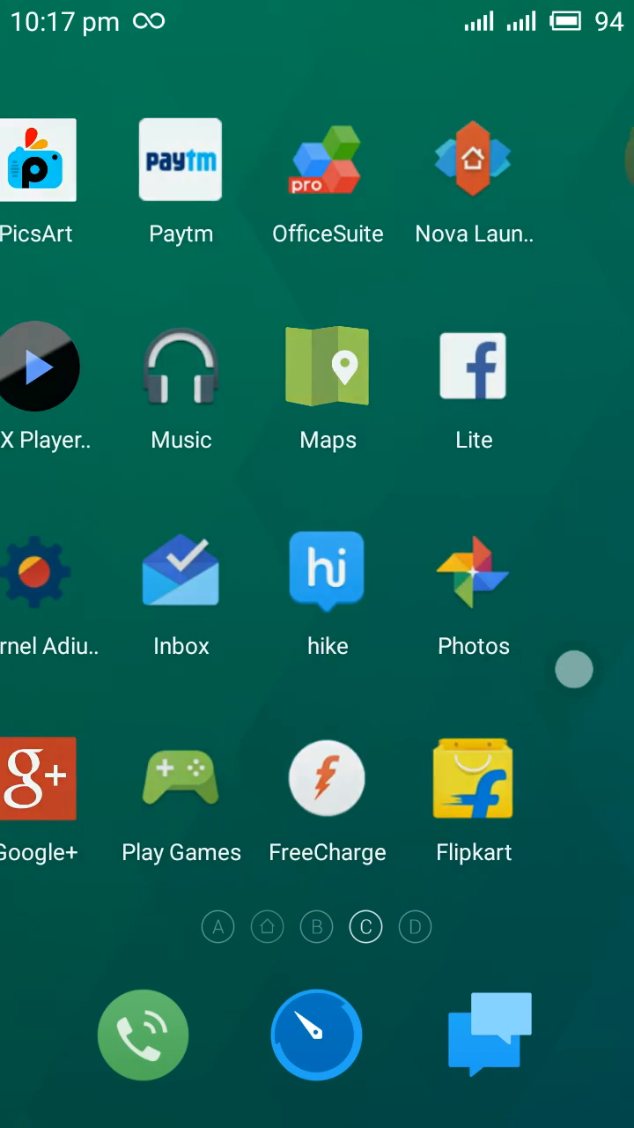
scroll(right, 3)
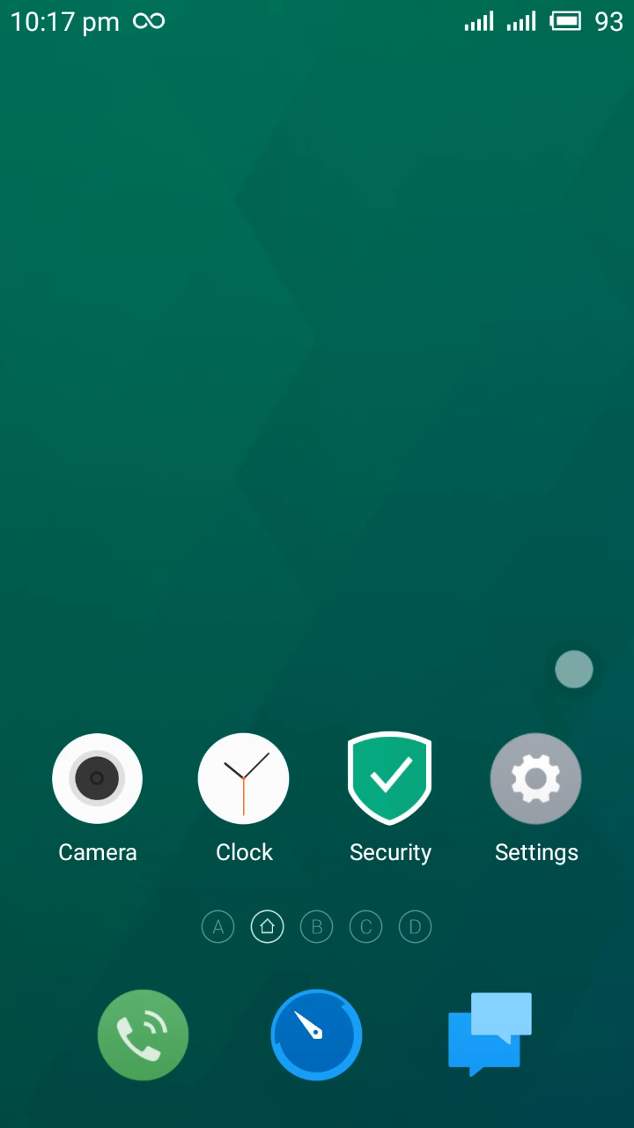
Step: Open Settings on Personalization and scroll the category list down to About phone
click(536, 778)
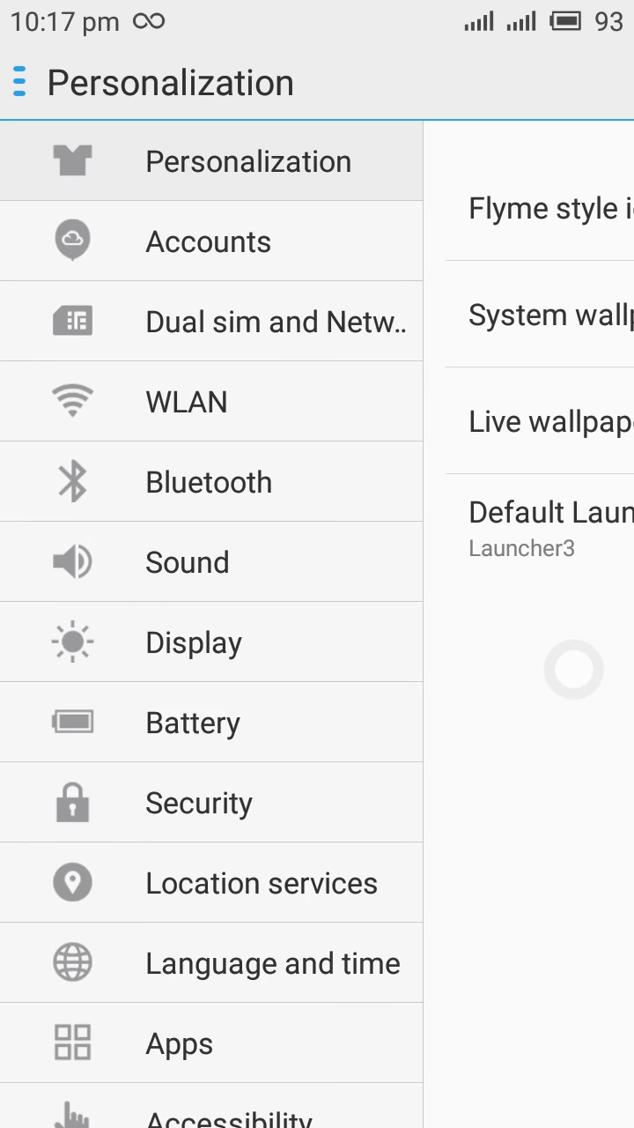
scroll(down, 3)
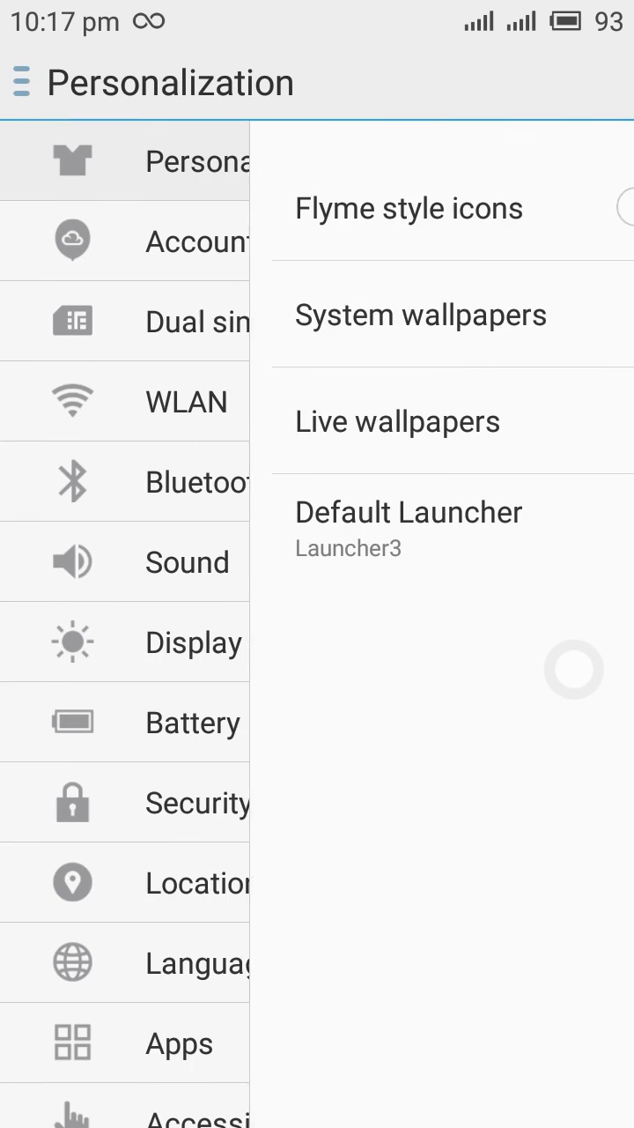
scroll(down, 3)
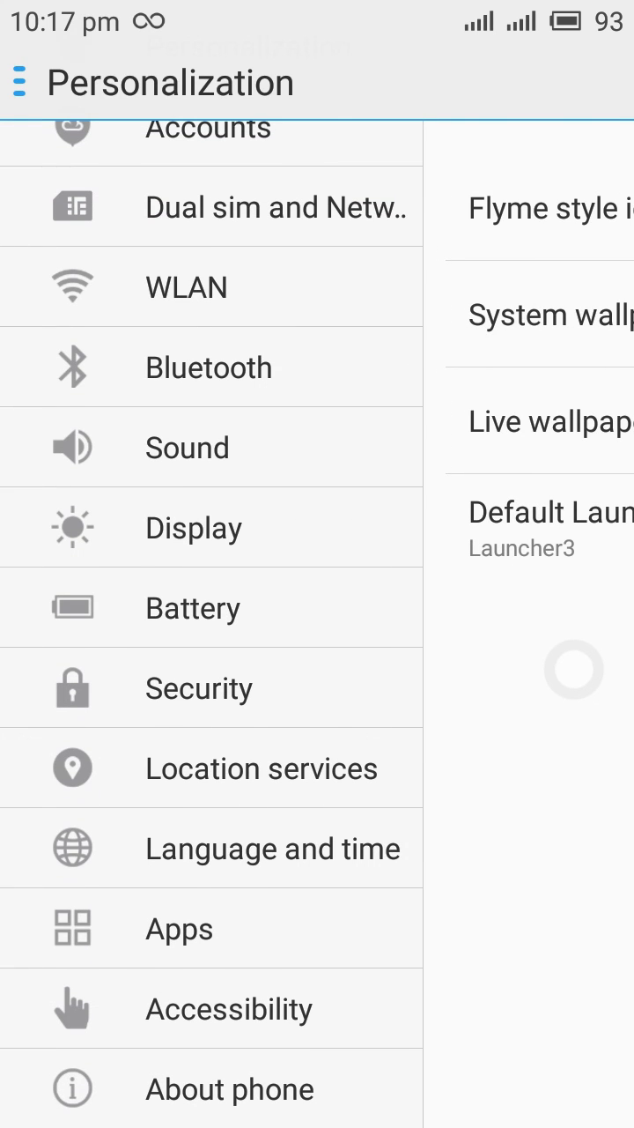